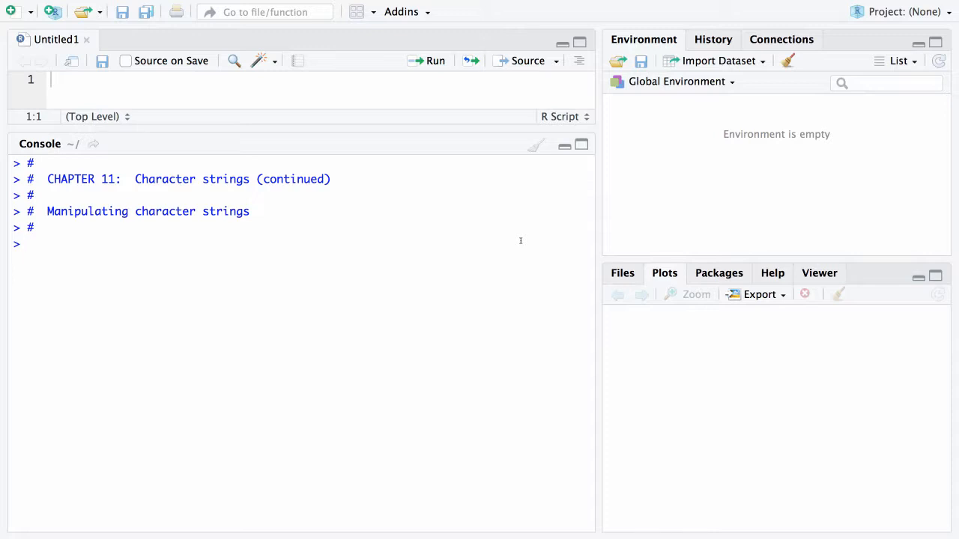
- Create the character vector animals = c("pig", "cow", "gnu") in the console
text(anima)
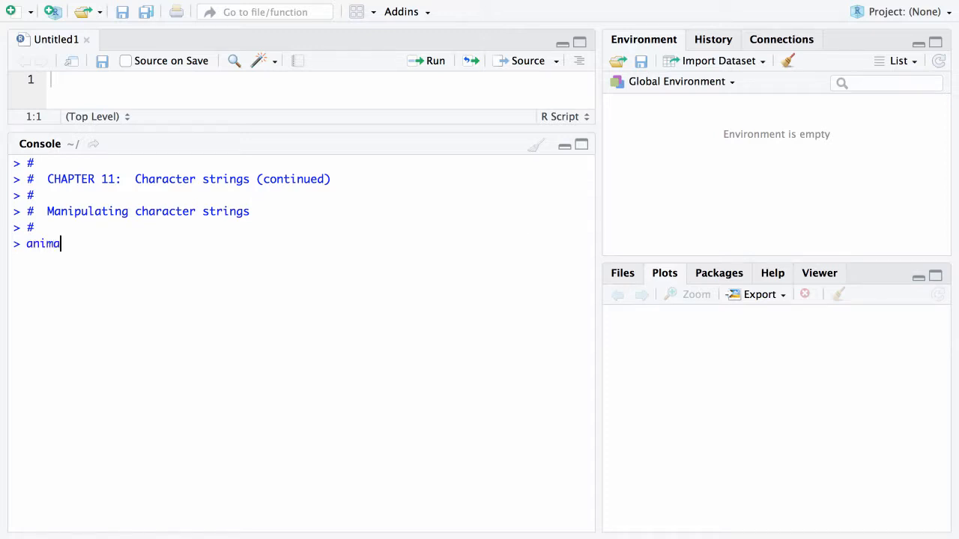
text(ls)
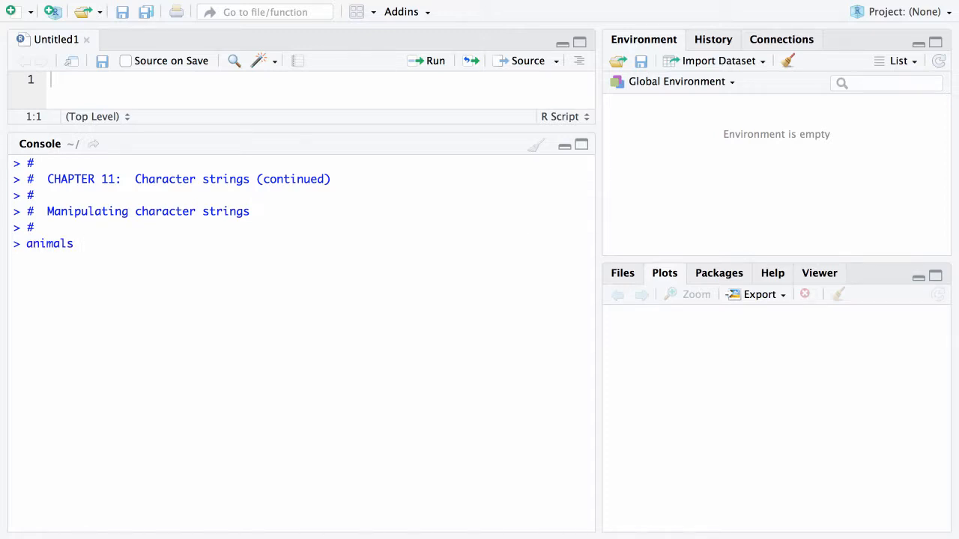
text(= c())
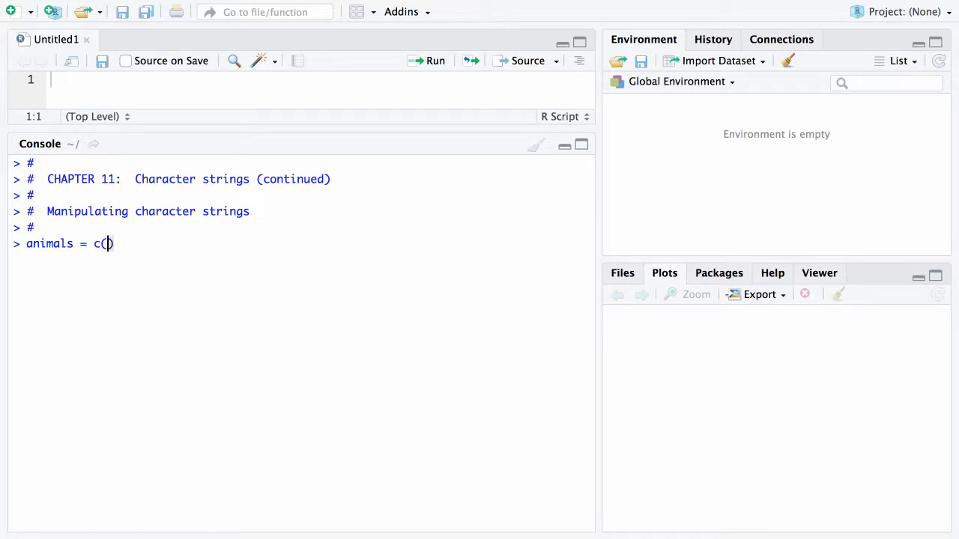
text("pig", "cow)
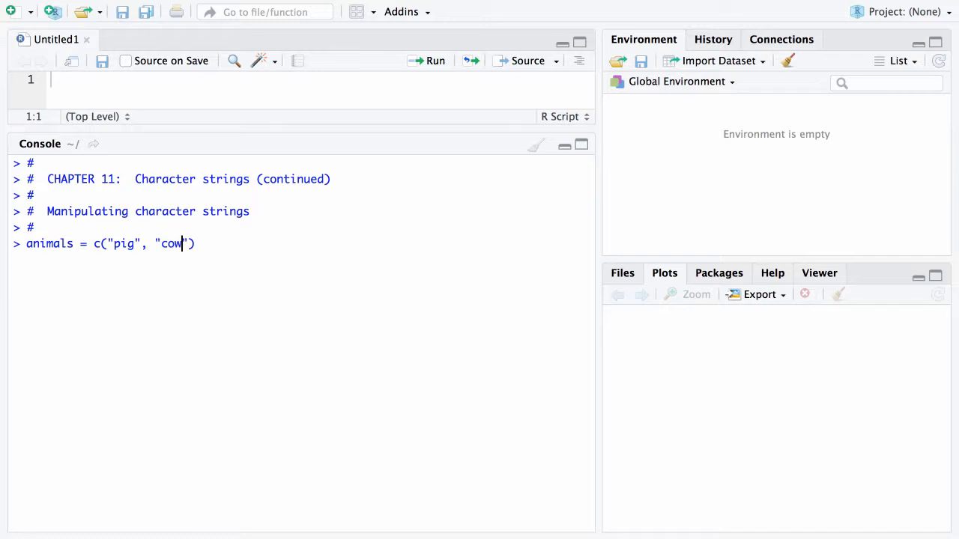
text(,)
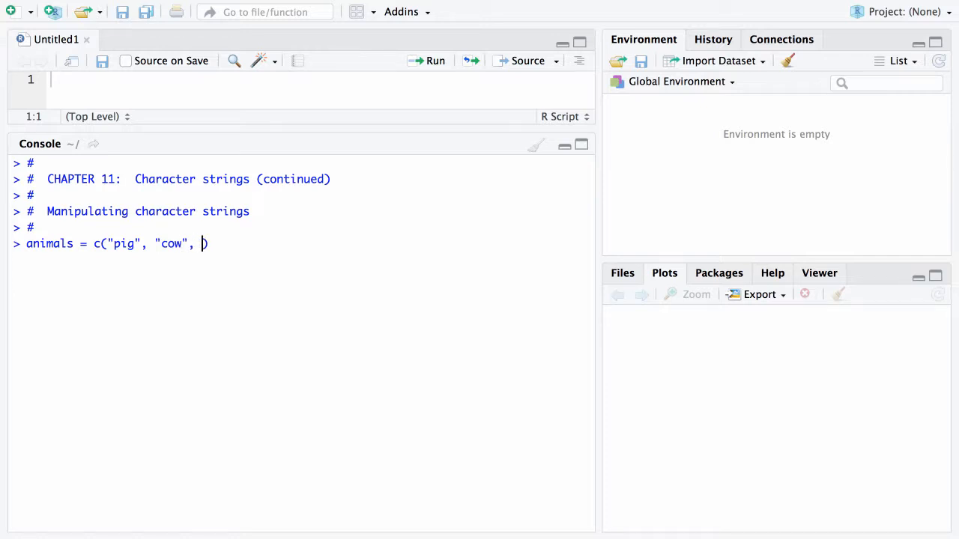
text("")
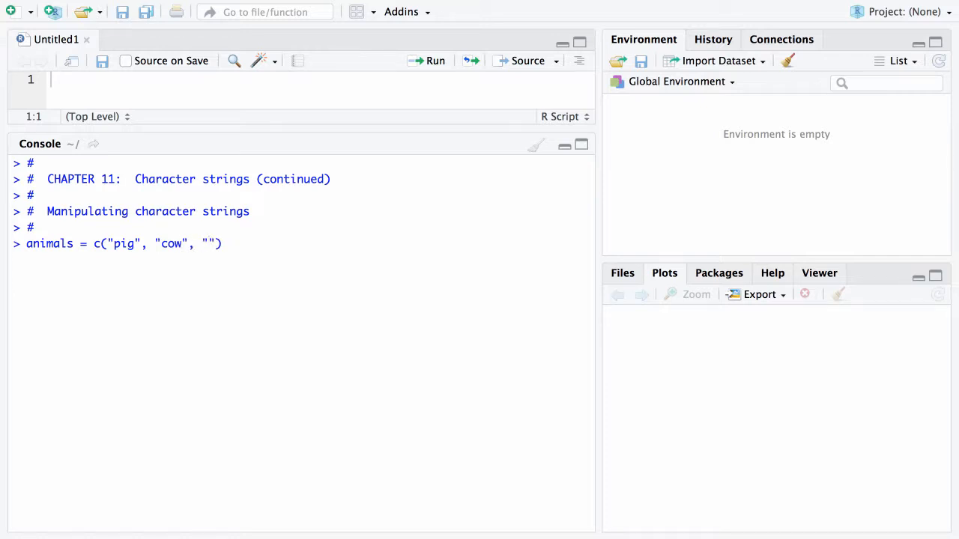
text(gnu)
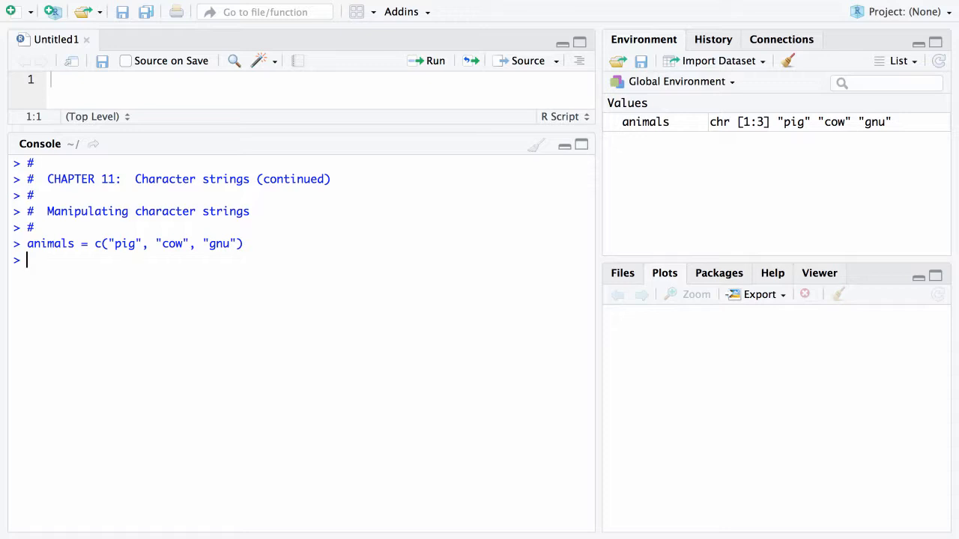
- Create the character vector adj = c("pink", "brown", "lonely")
text(a)
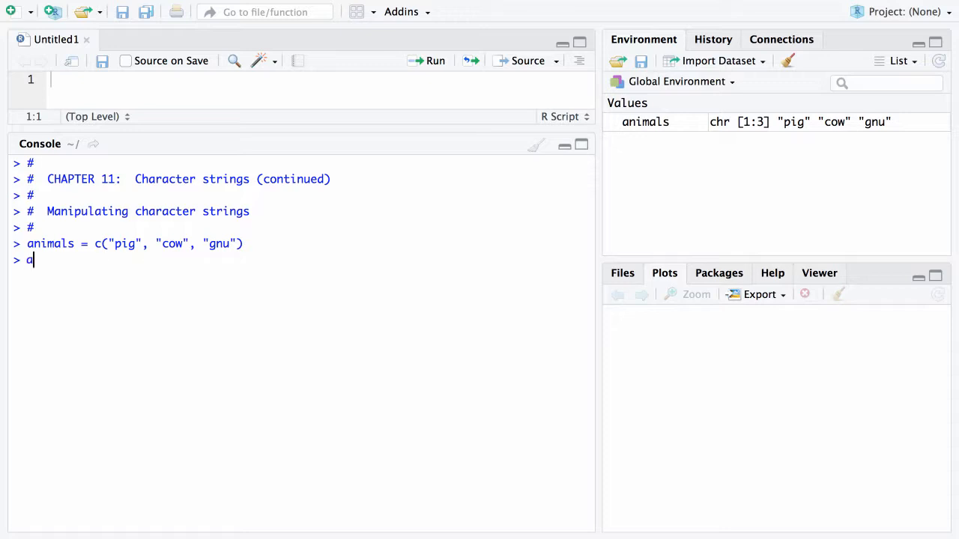
text(dj)
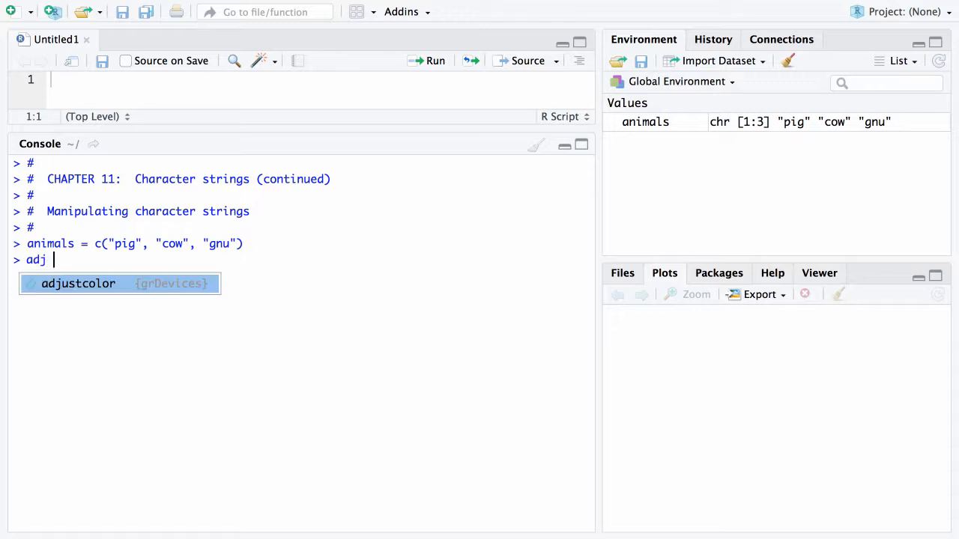
text(= c("pink)
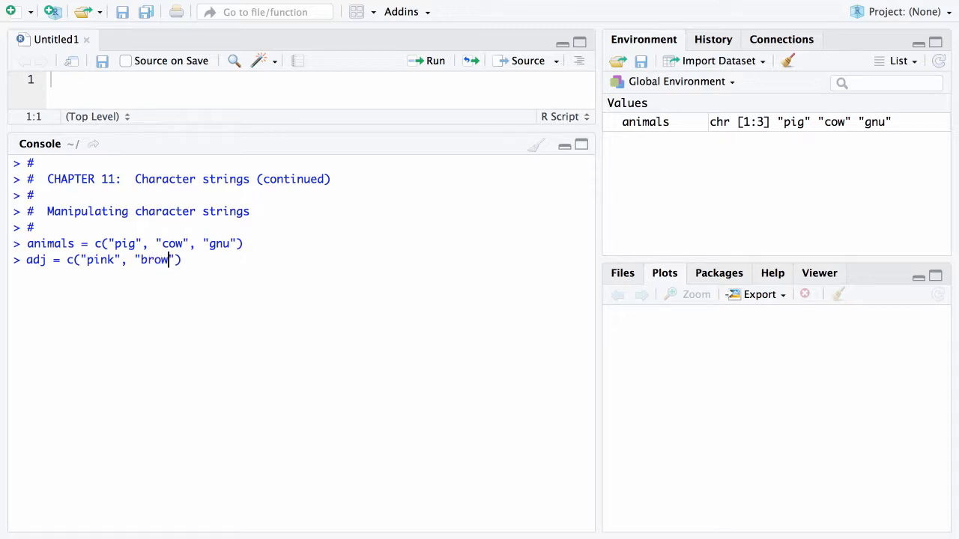
text(", "lonely)
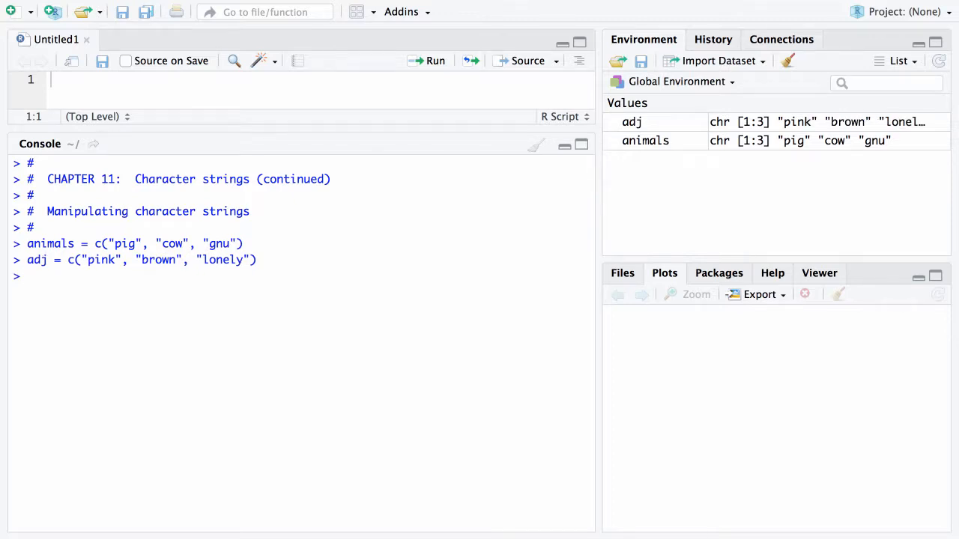
mouse_move(781, 117)
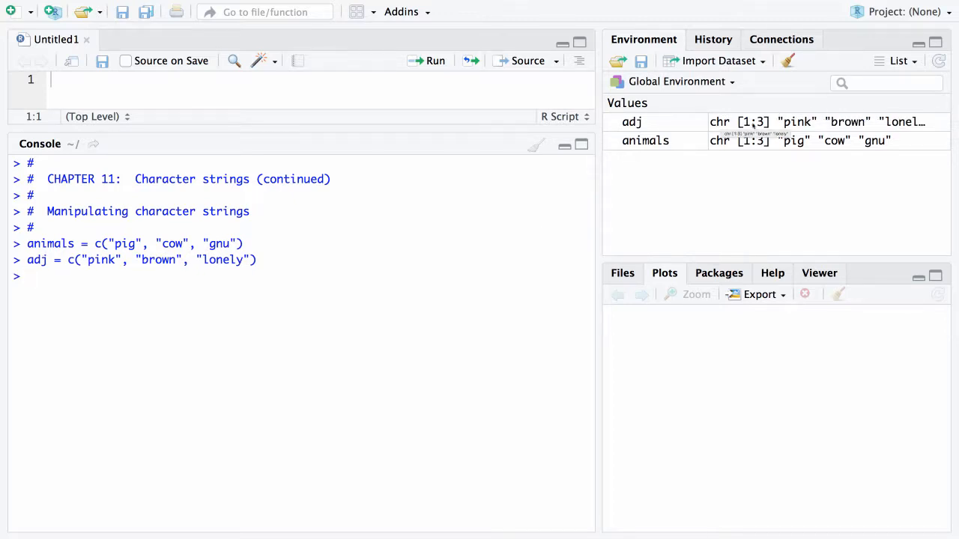
mouse_move(764, 141)
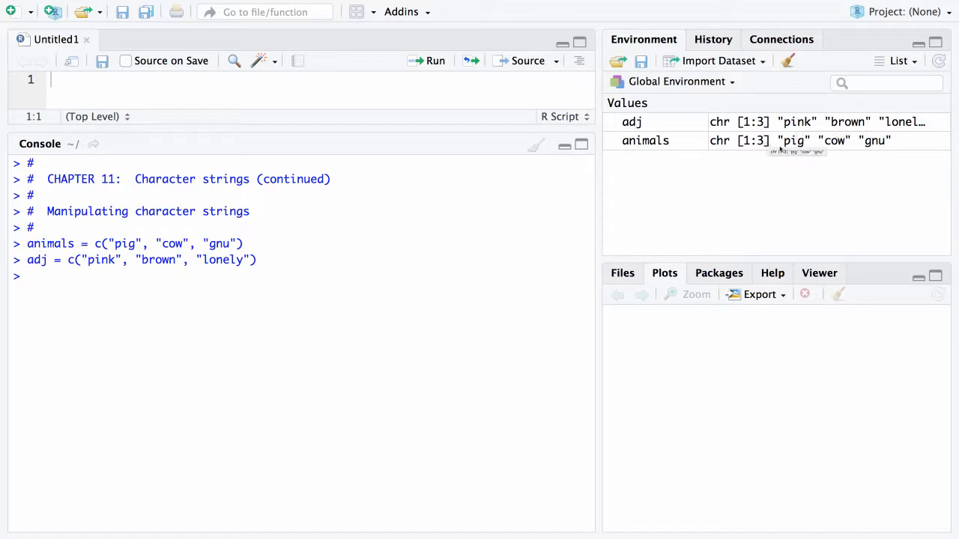
mouse_move(699, 219)
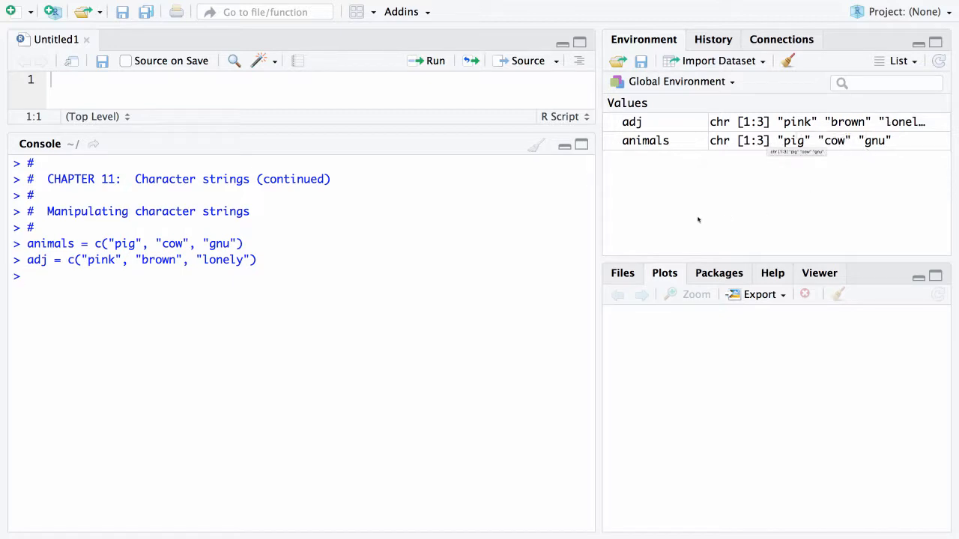
mouse_move(524, 203)
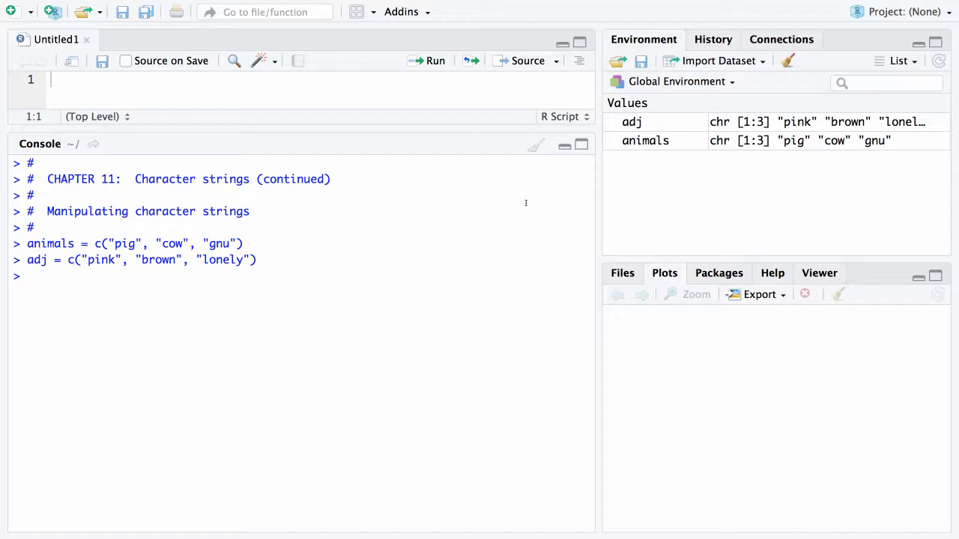
- Run toupper(animals) giving PIG COW GNU, then tolower(LETTERS) giving a to z
text(toupper)
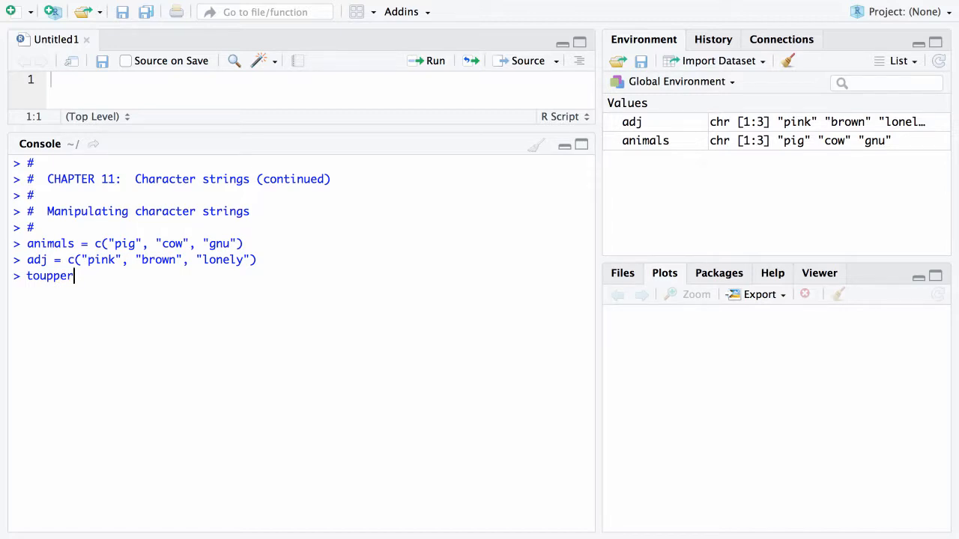
text((animals)
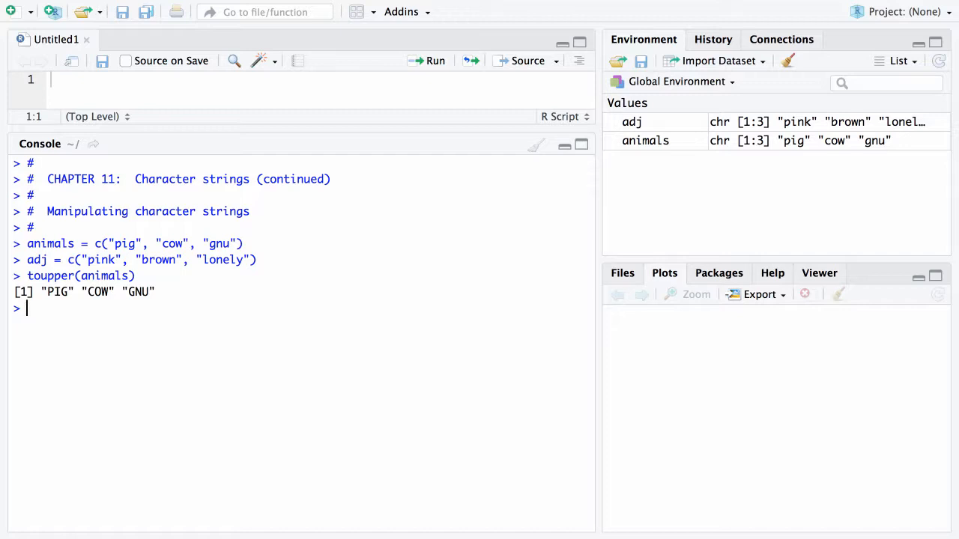
text(tl)
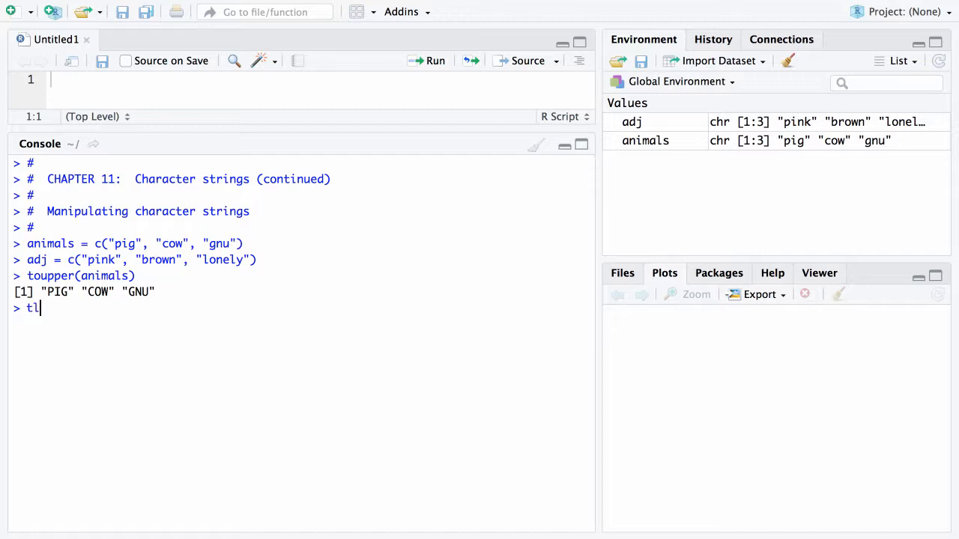
key(BackSpace)
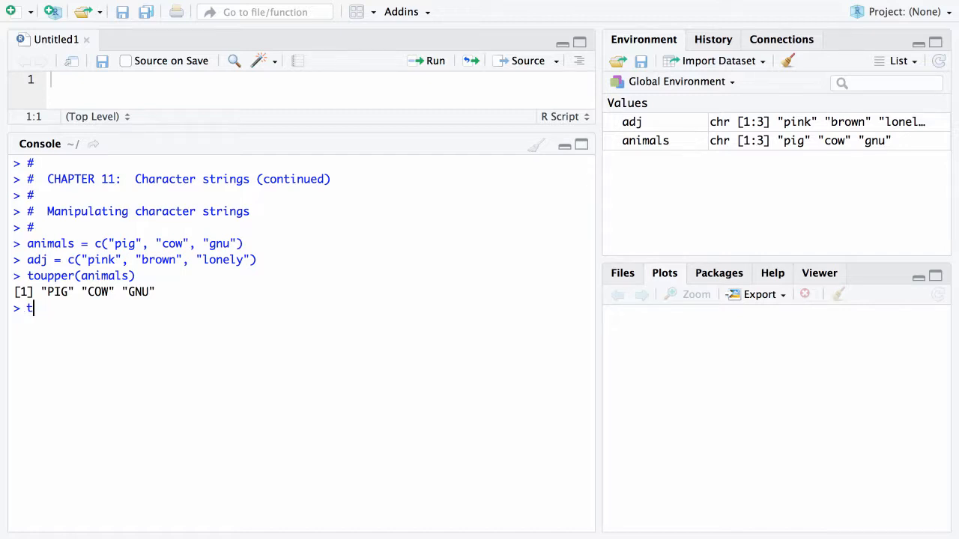
text(olower(LETTERS)
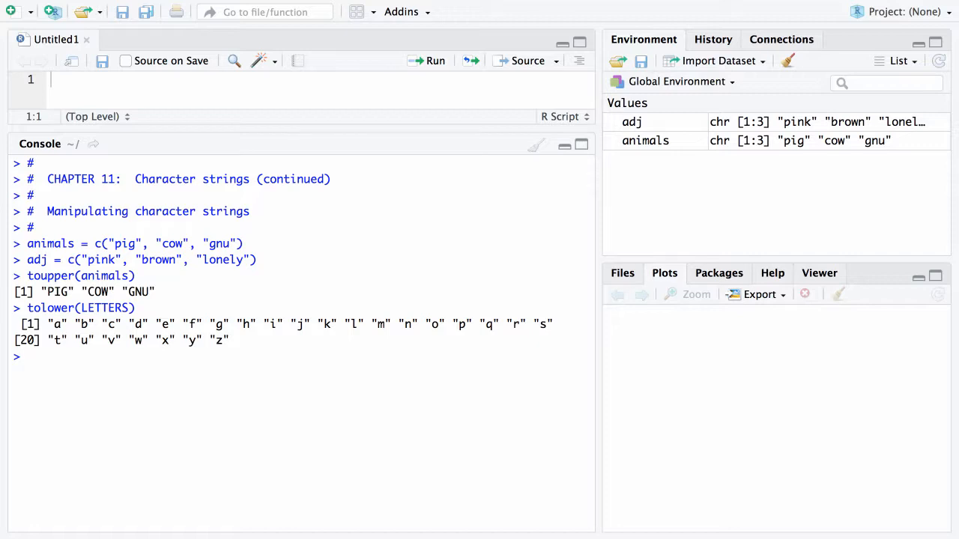
text(su)
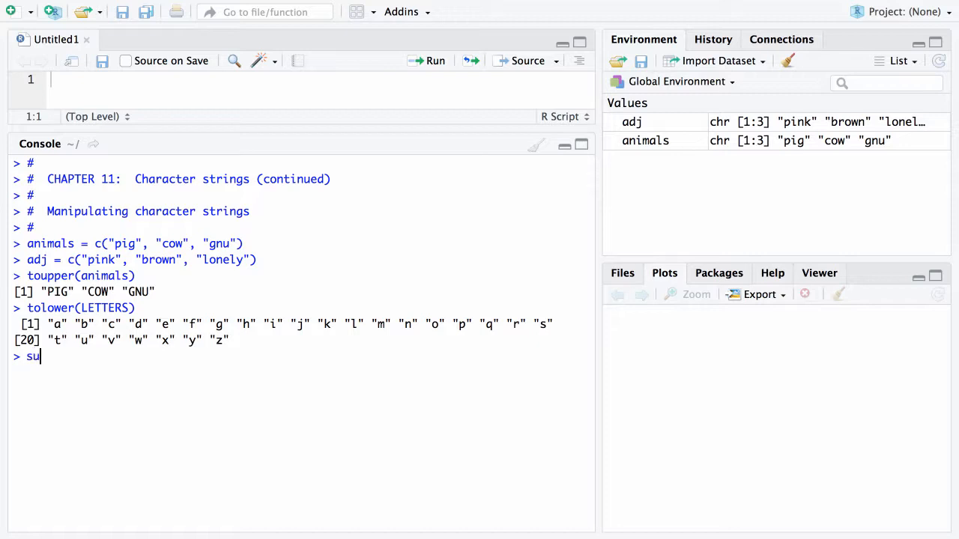
- Run substr(animals, 1, 2) giving pi co gn, then substr(animals[2], 1, 2) giving co
text(bstr(animals)
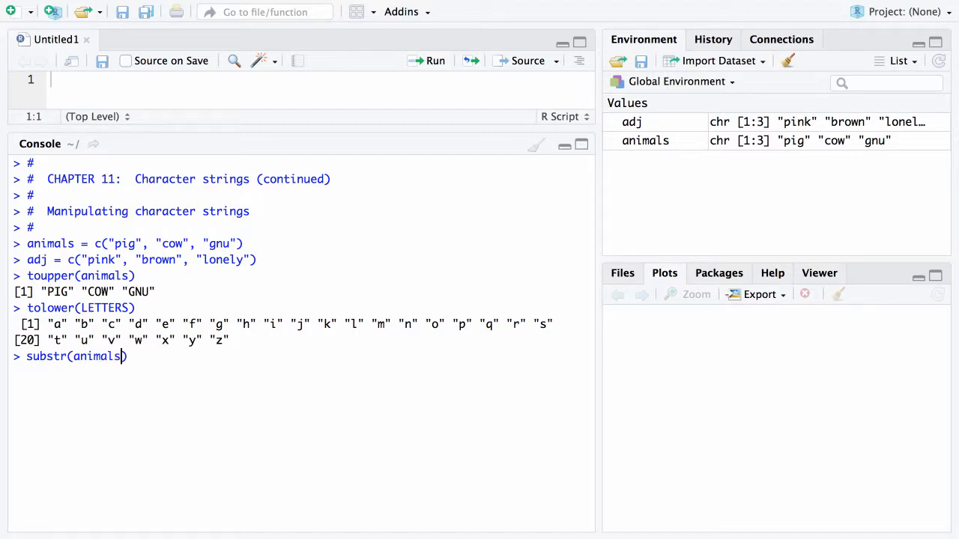
text(, 1,)
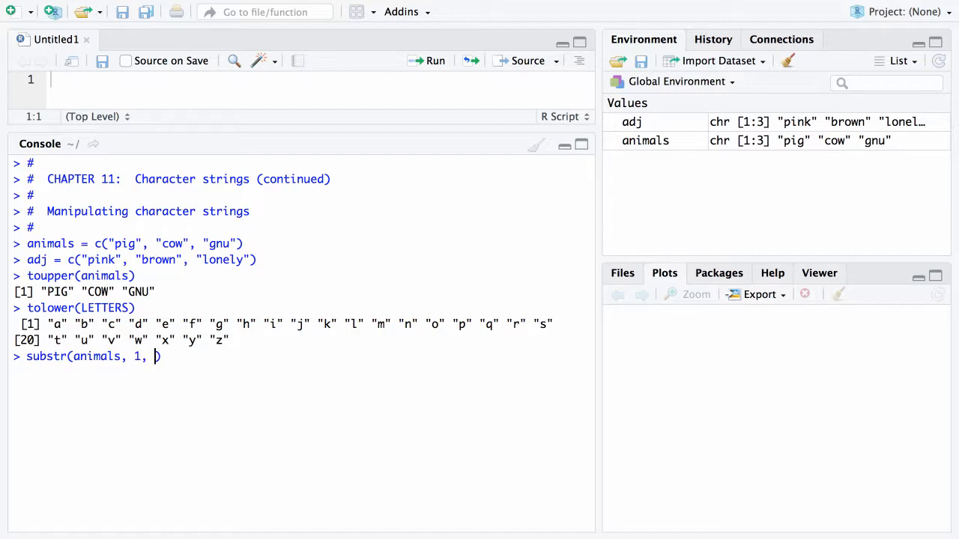
text(2)
text(substr(animals[2], 1, 2)
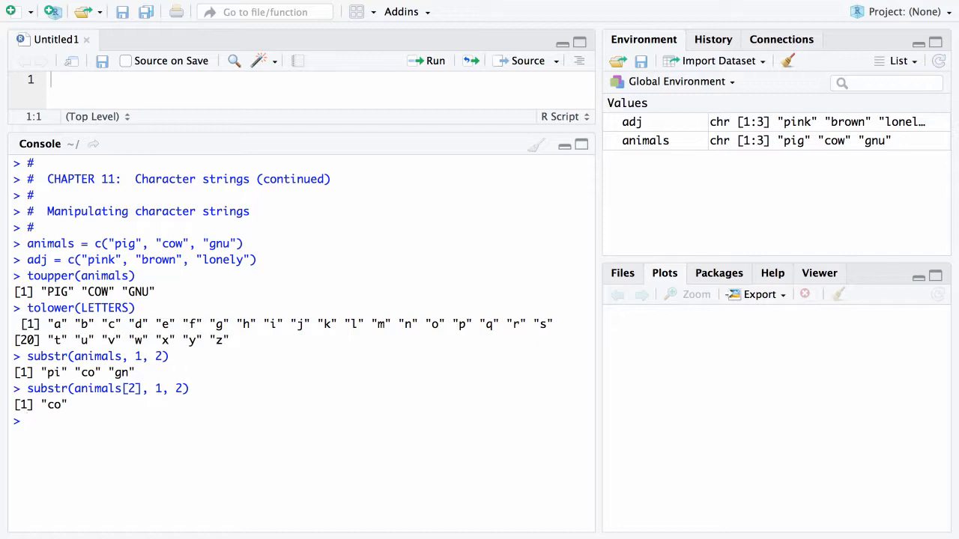
text(paste)
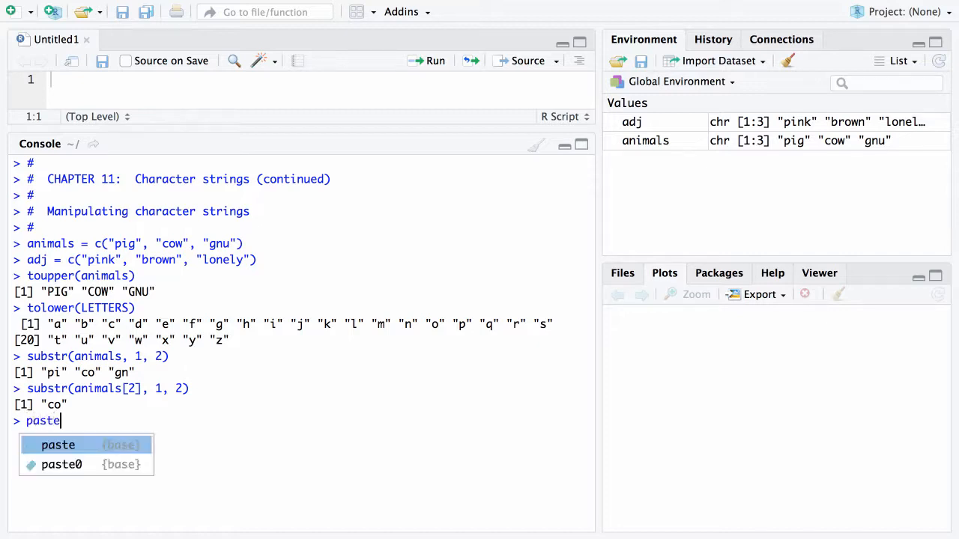
- Run paste("big", animals), highlighting its arguments, to get big pig, big cow, big gnu
key(Tab)
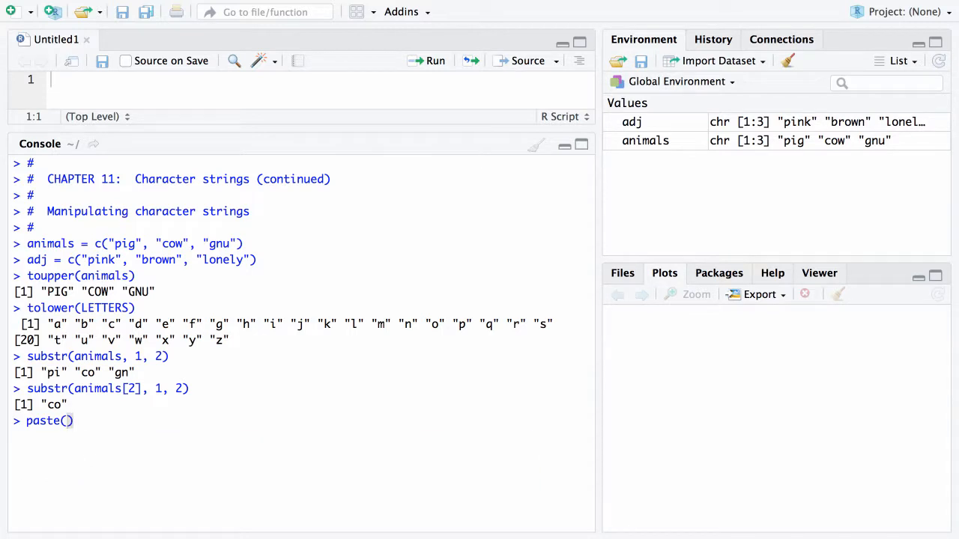
text("big)
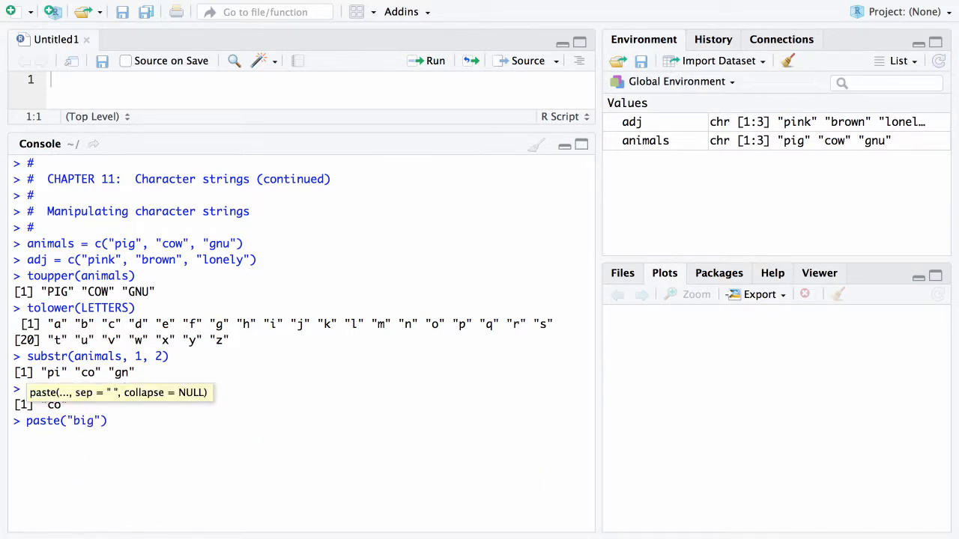
text(, anim)
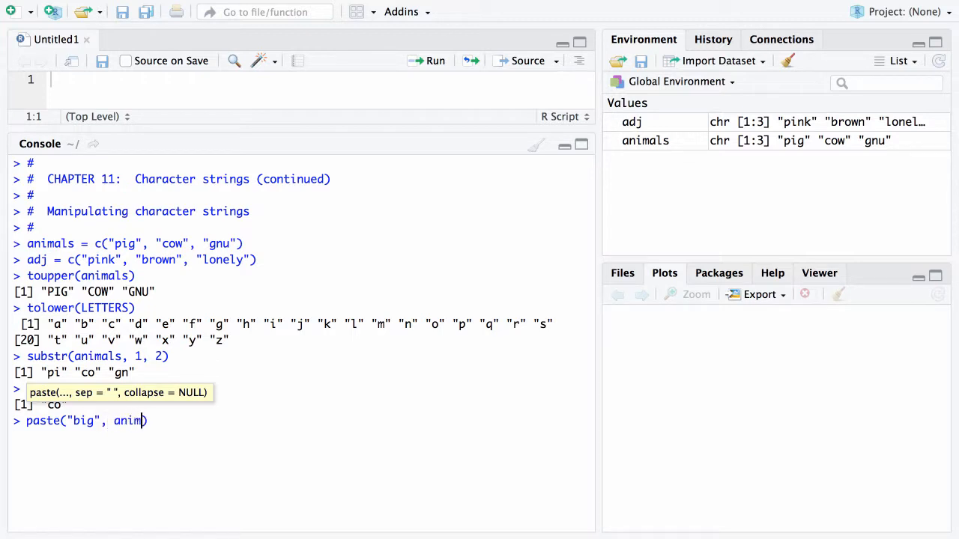
text(als)
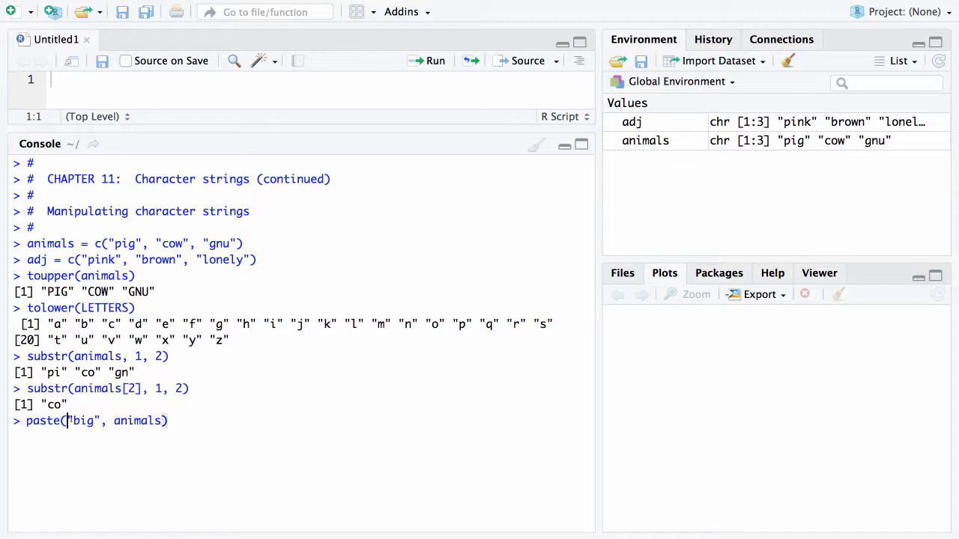
double_click(84, 420)
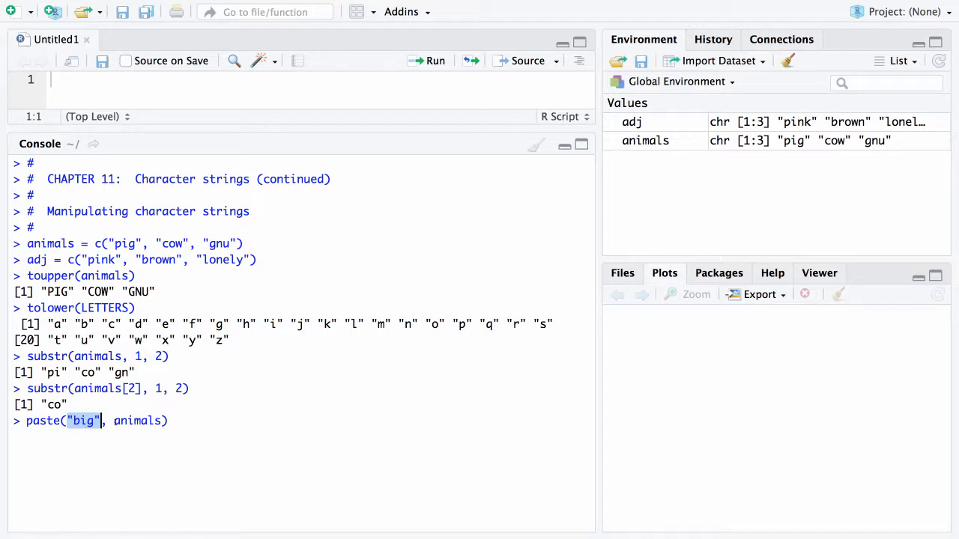
double_click(138, 420)
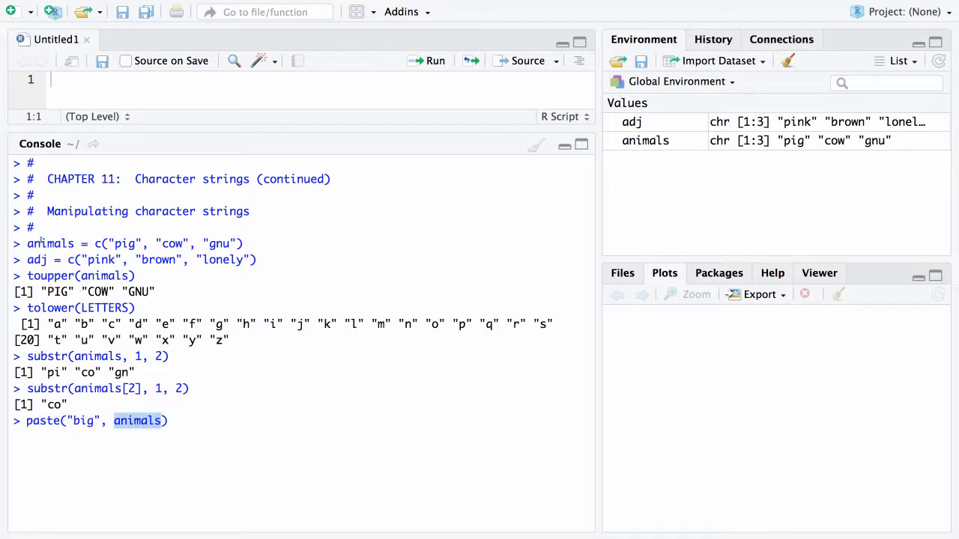
drag(27, 243, 255, 261)
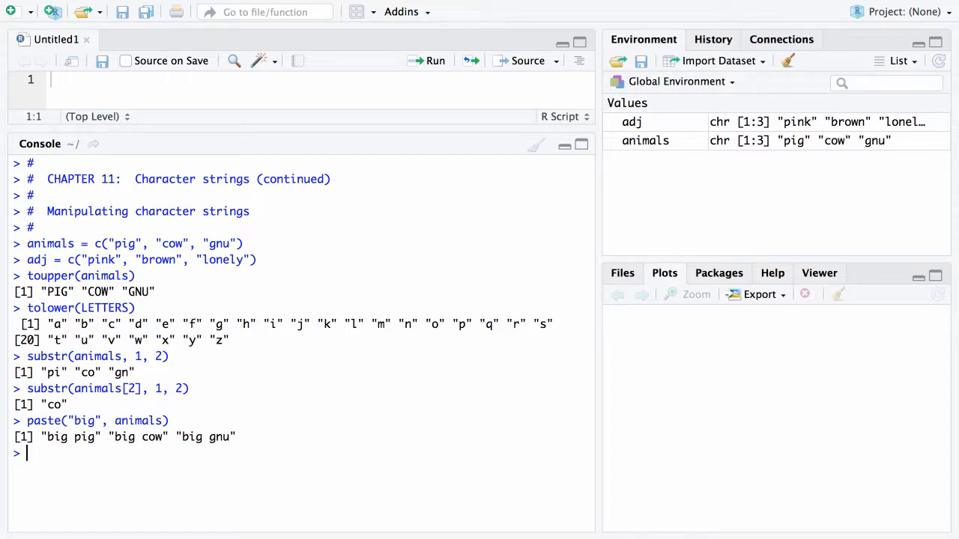
- Run paste(adj, animals) to pair each adjective with its animal
text(pas)
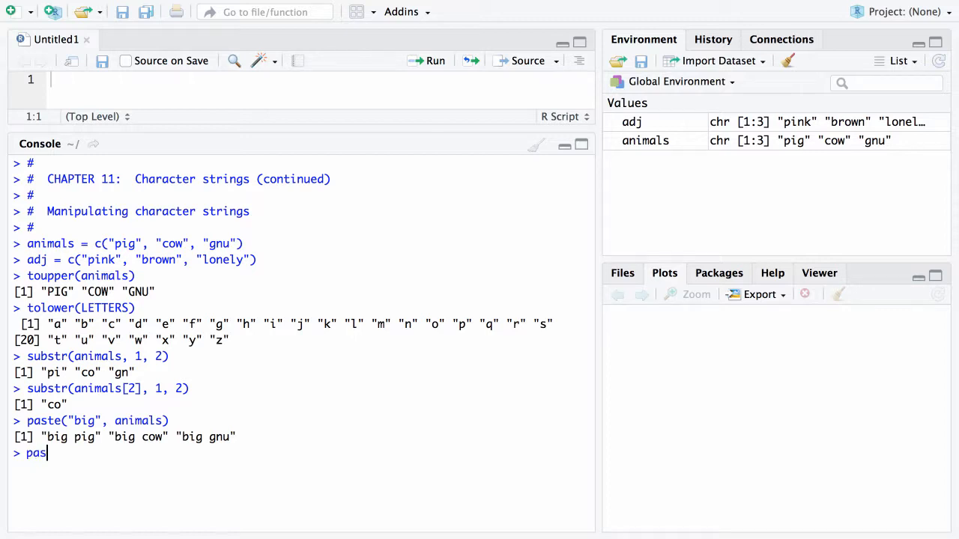
text(te())
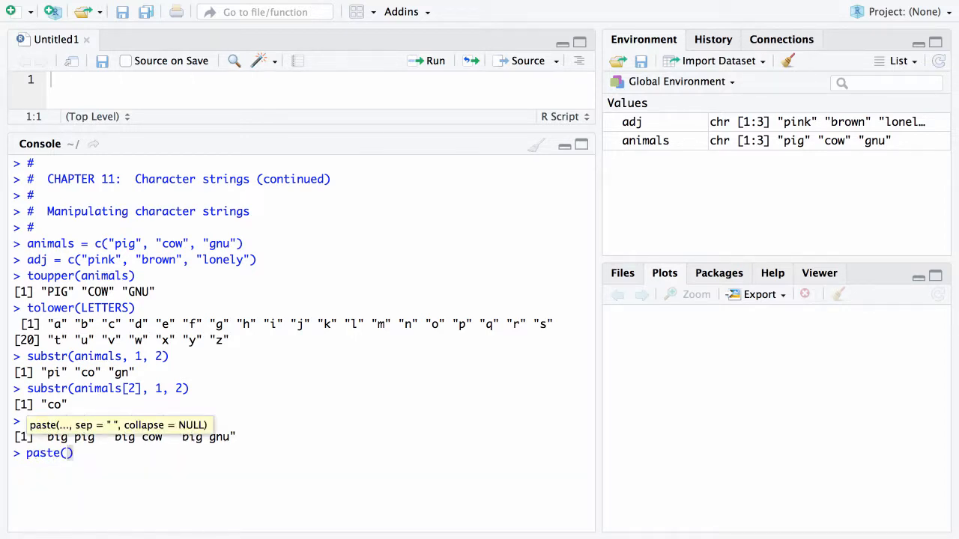
text(adj,)
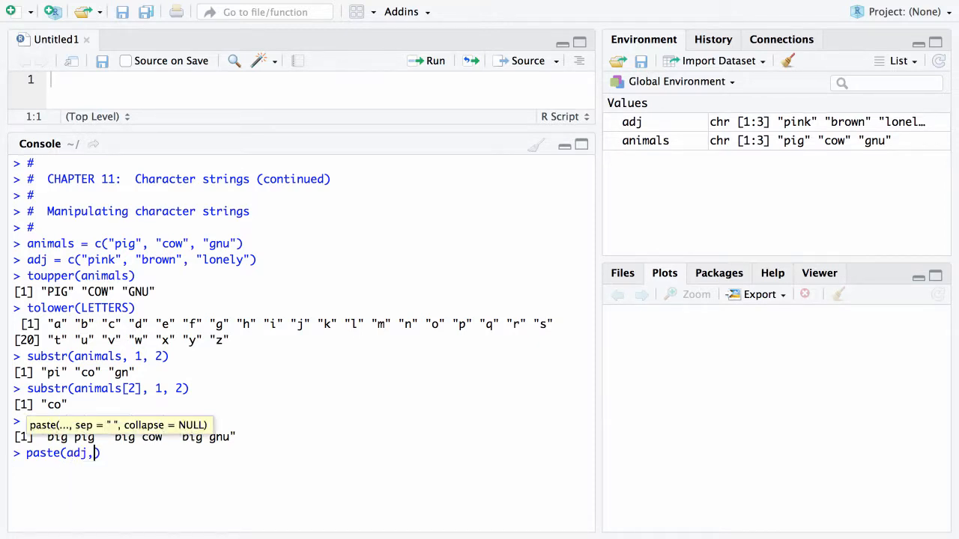
text(animals)
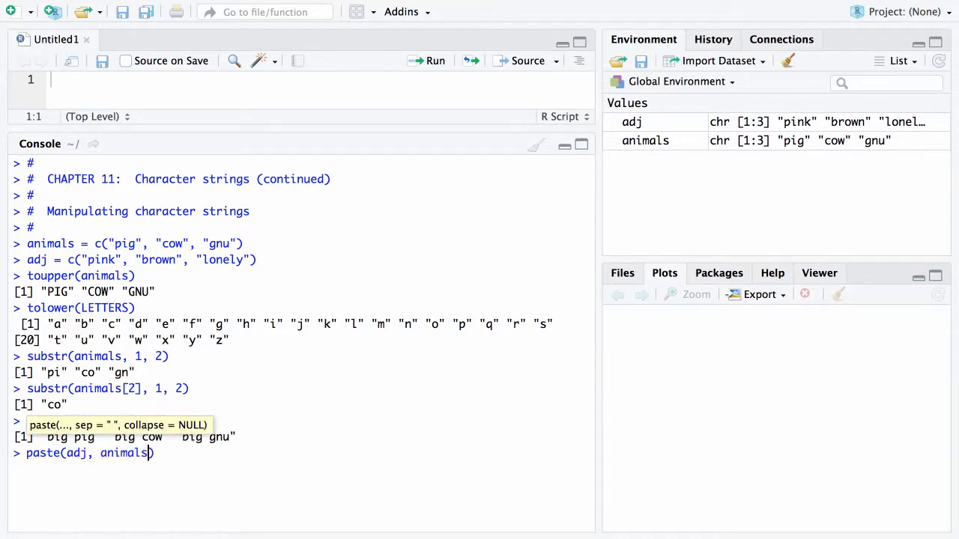
key(Return)
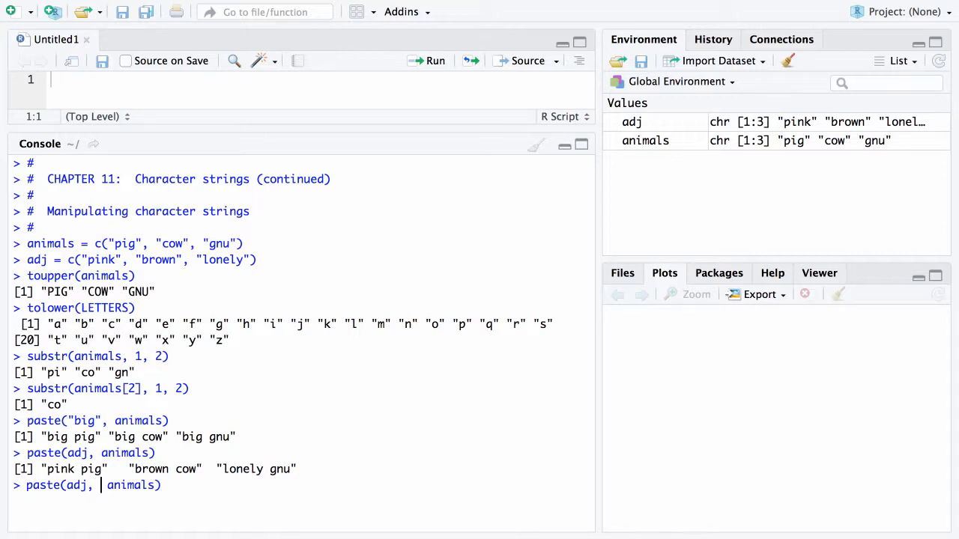
- Run paste(adj, " ", animals, "s", sep = "") giving pink pigs, brown cows, lonely gnus
text(")
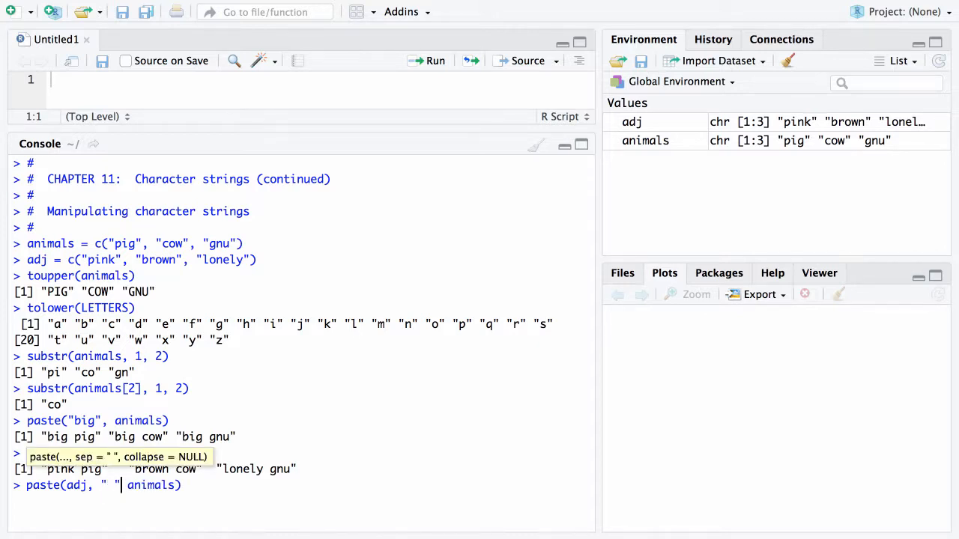
text(,)
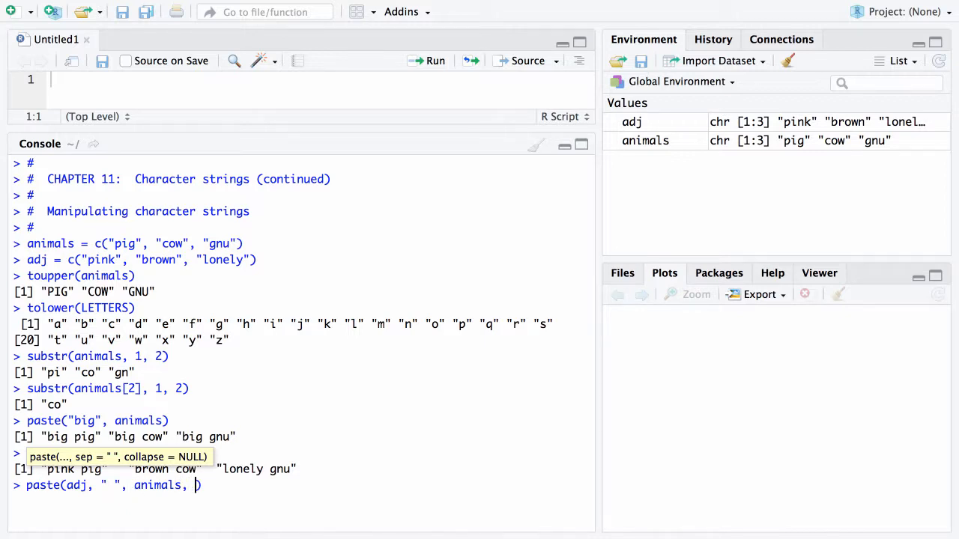
text("")
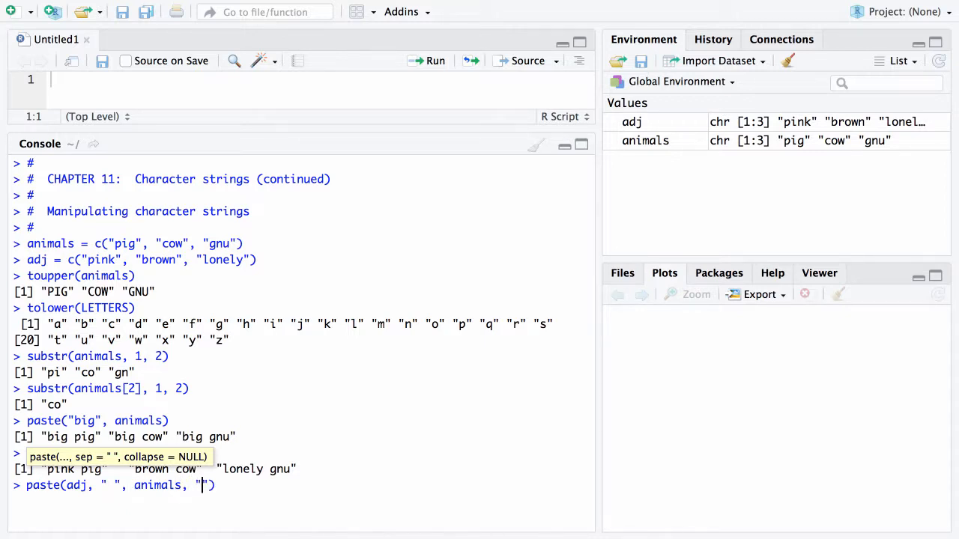
text(s)
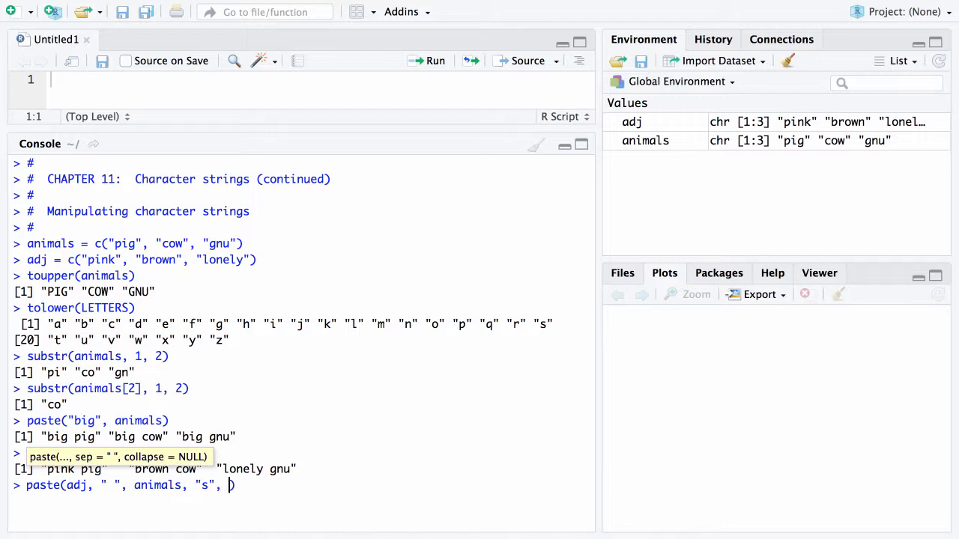
text(sep)
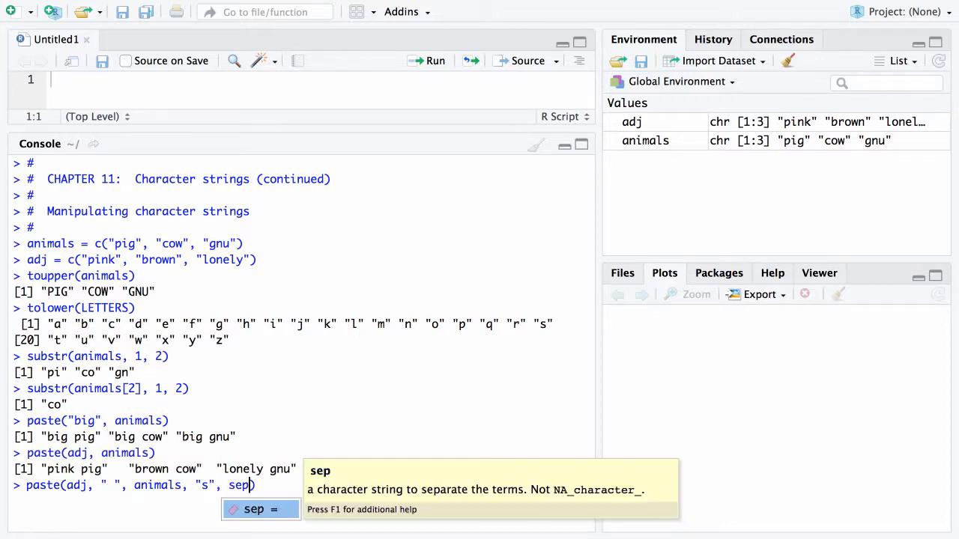
text(=)
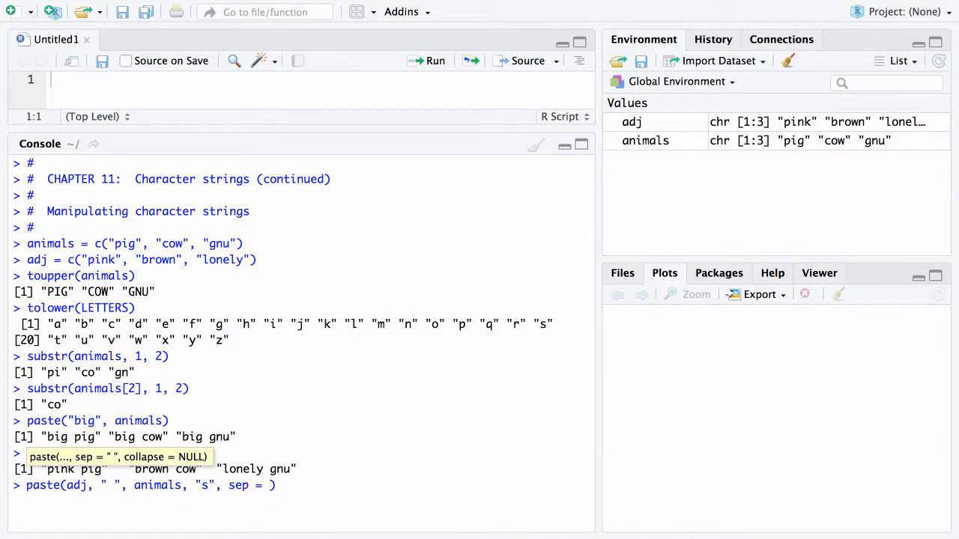
text(")
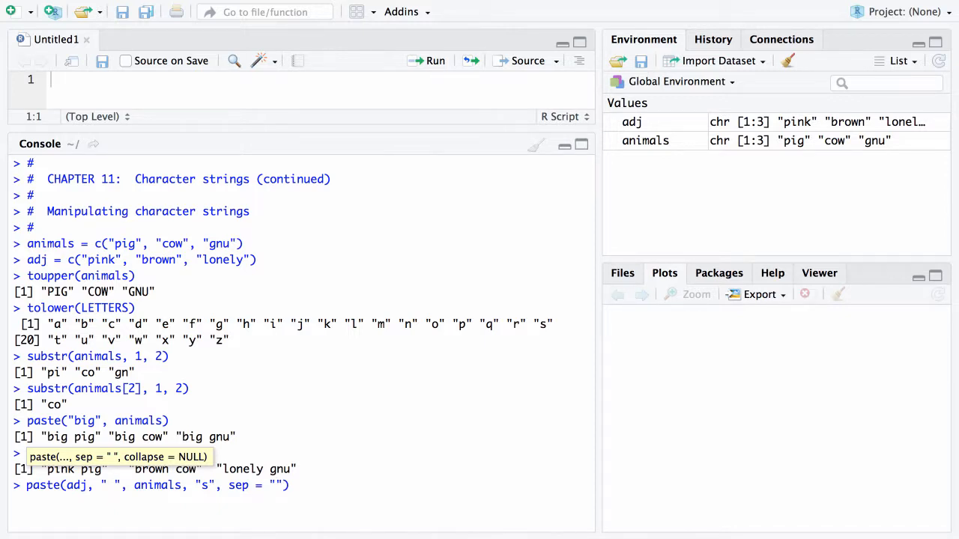
key(Return)
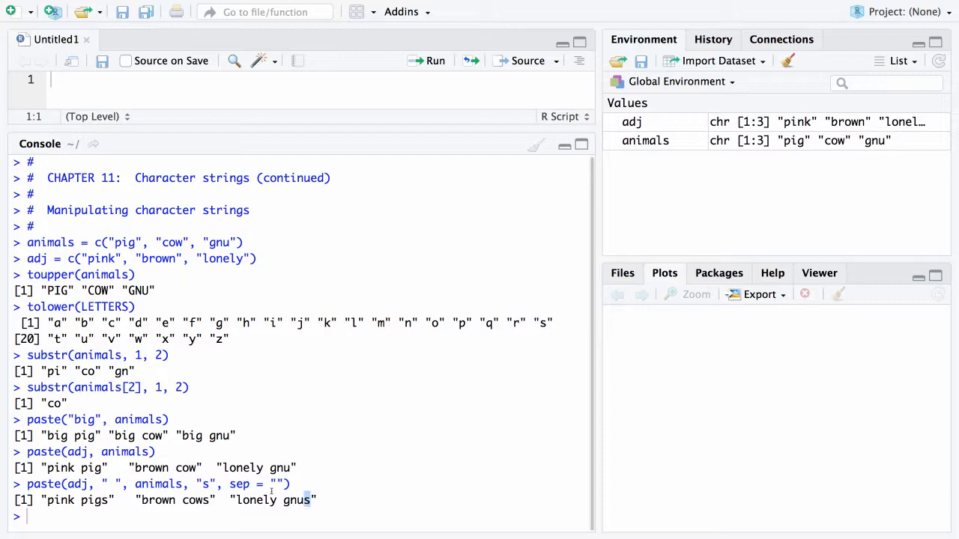
mouse_move(189, 508)
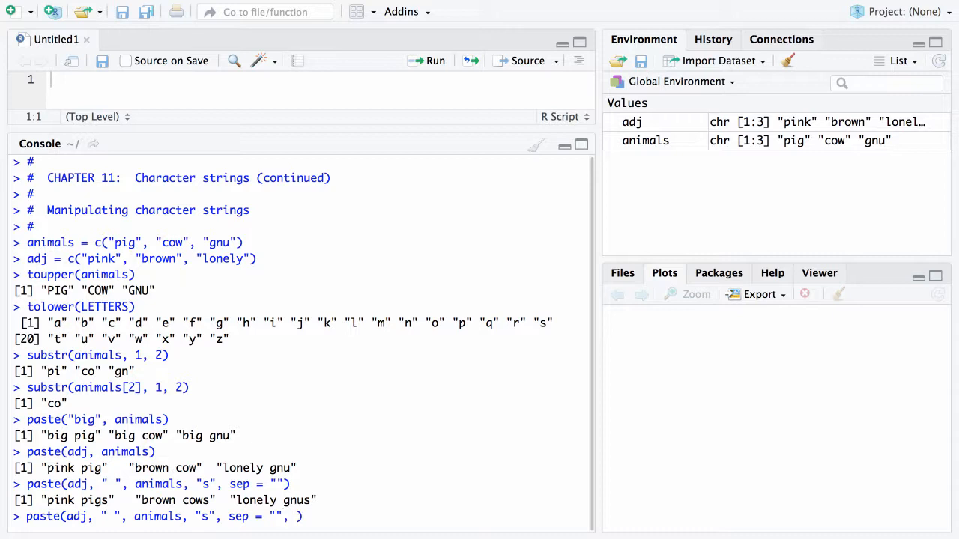
- Add collapse = ", " to the paste call to get one string "pink pigs, brown cows, lonely gnus"
text(collapse = ",)
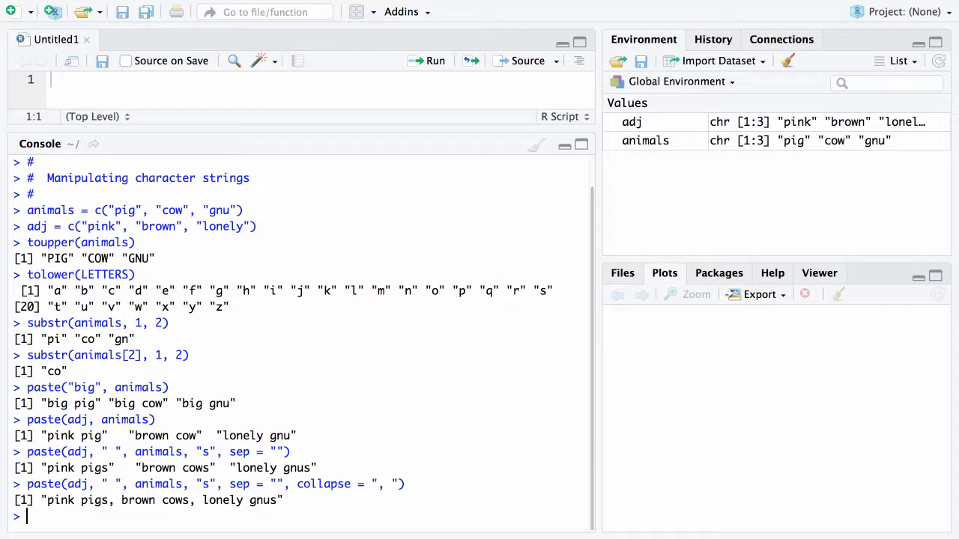
text(paste()
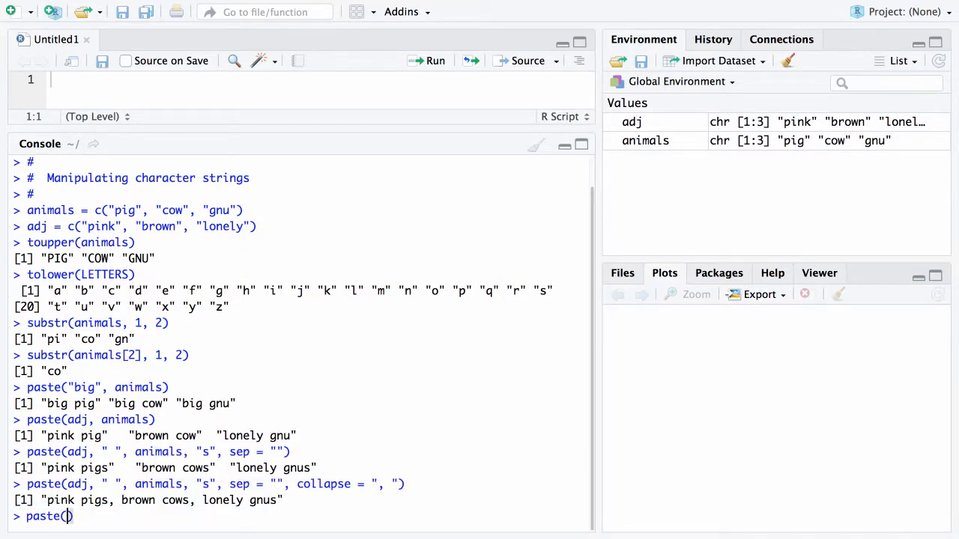
- Run paste(c("a", "b", "c"), 1:6, sep = "") printing a1 b2 c3 a4 b5 c6
text(")
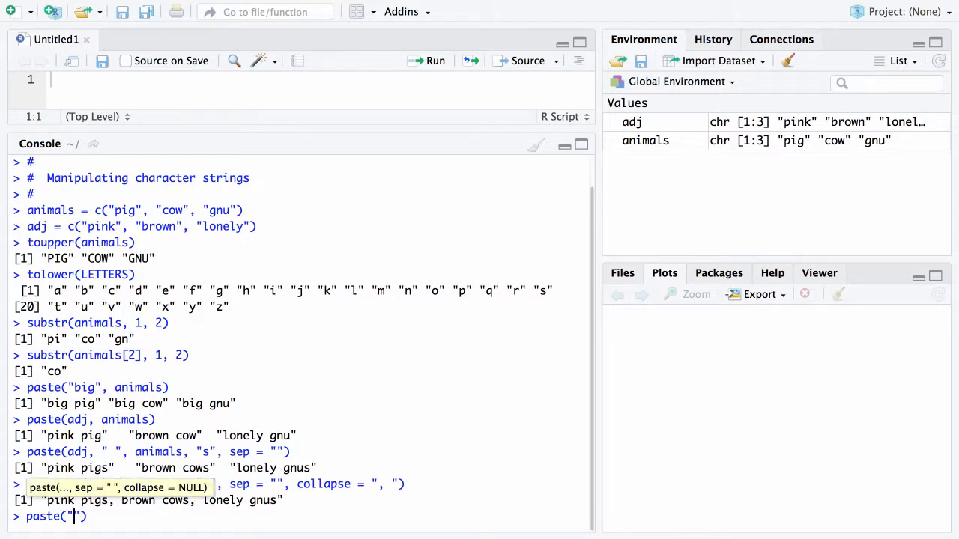
text(c()
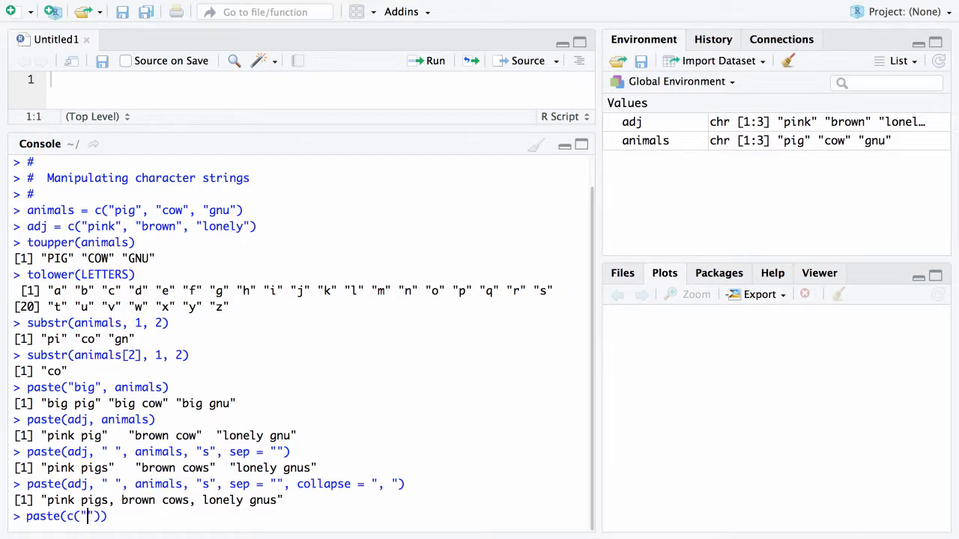
text(a",)
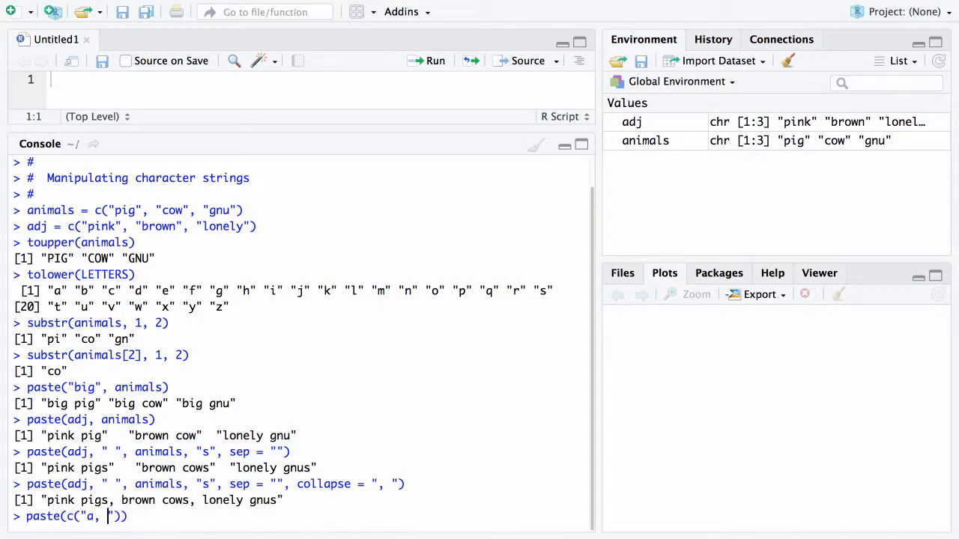
text(l)
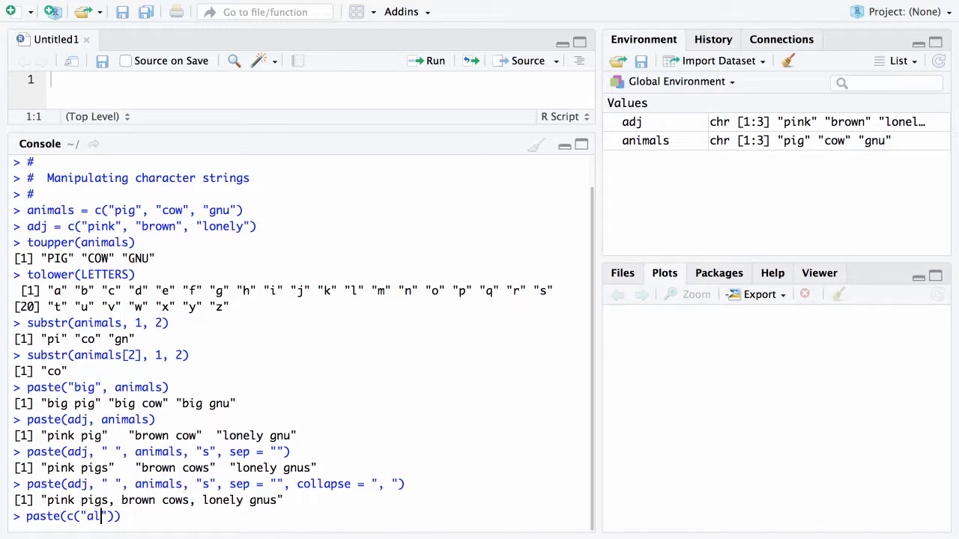
key(Backspace)
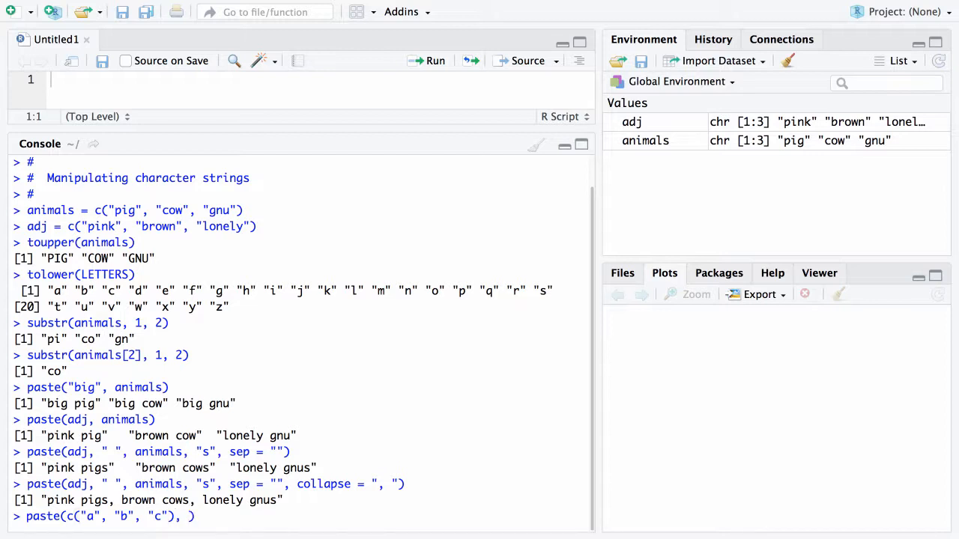
text(:)
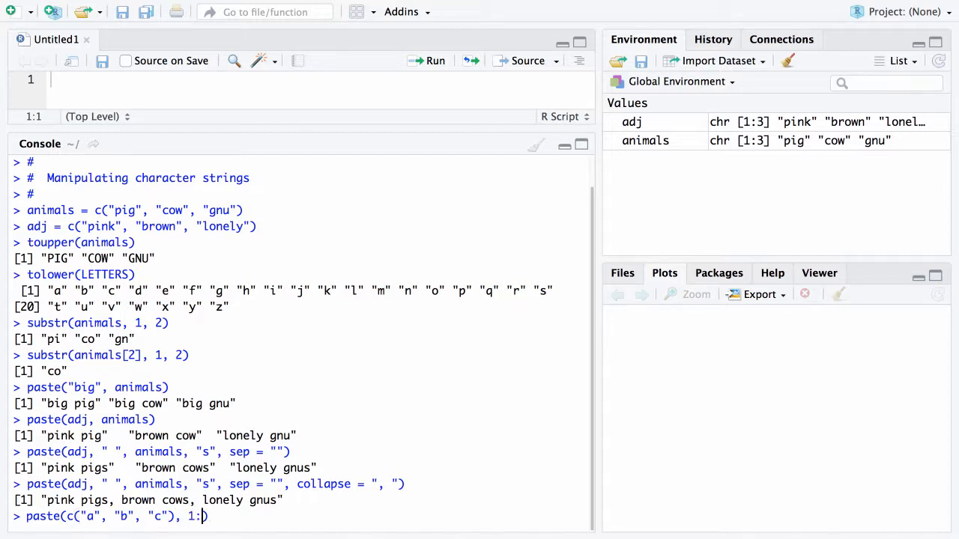
text(6)
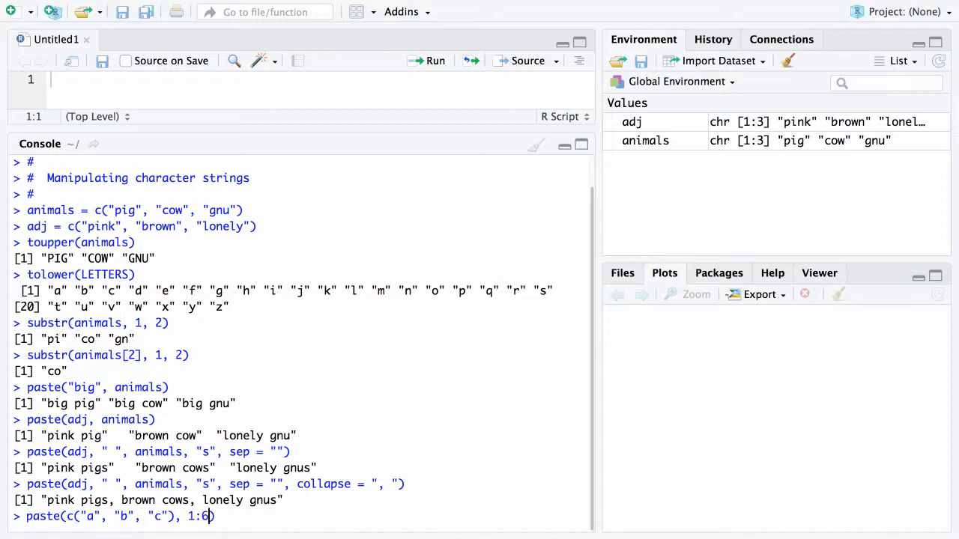
text(, s)
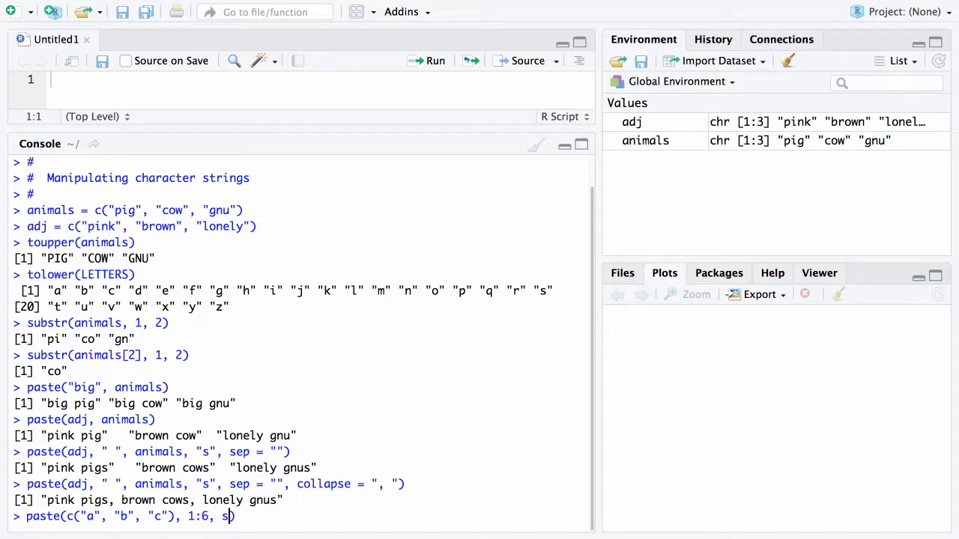
text(ep = ")
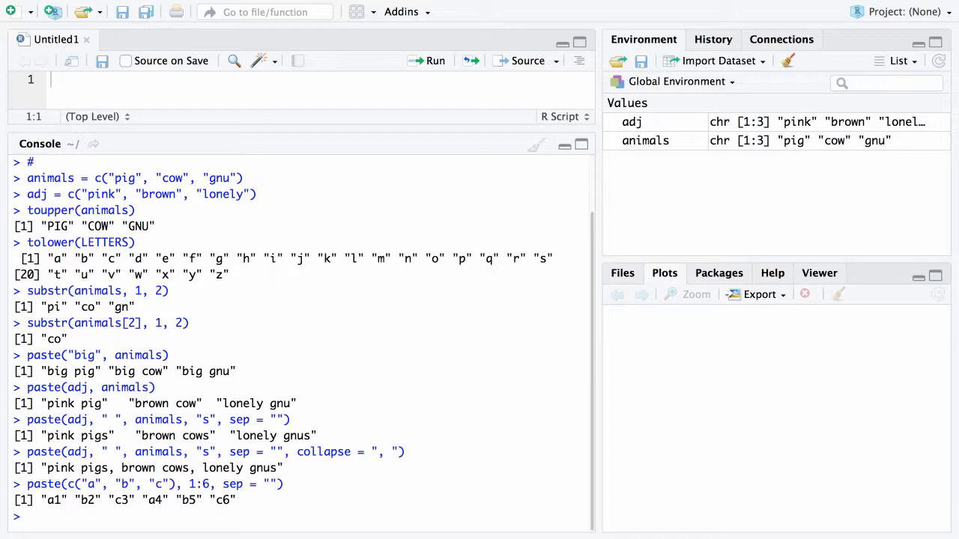
text(g)
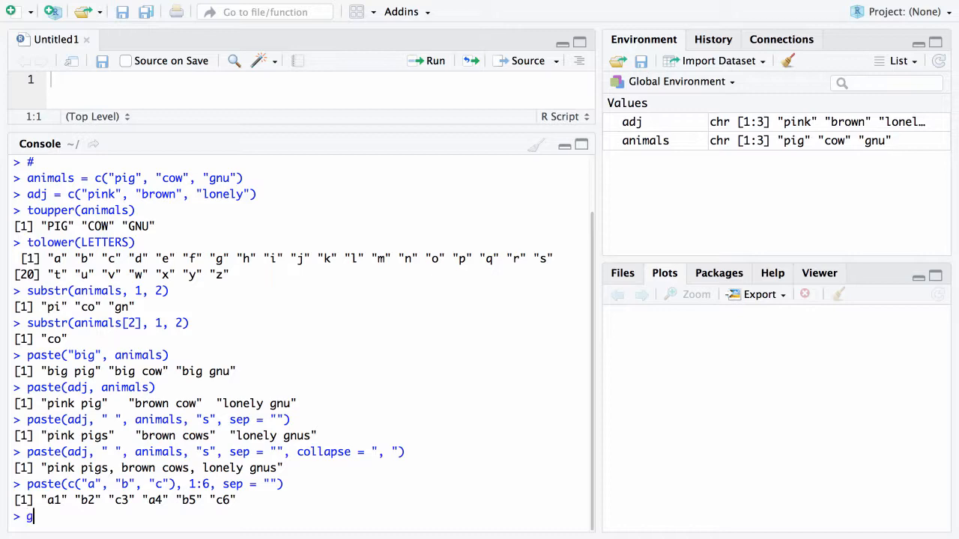
- Run grep("ary", month.name) giving 1 2, then month.abb[...] of it giving Jan Feb
text(rep("ary)
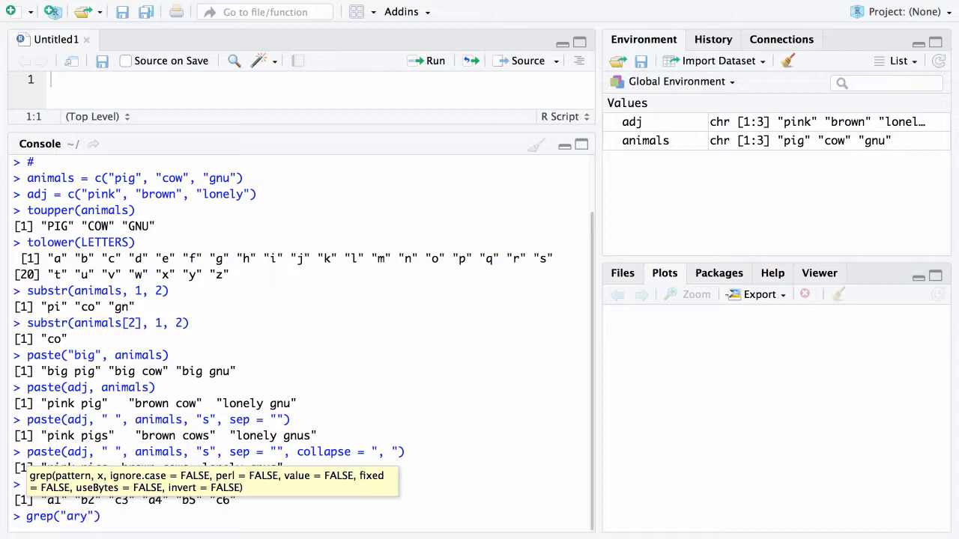
text(,)
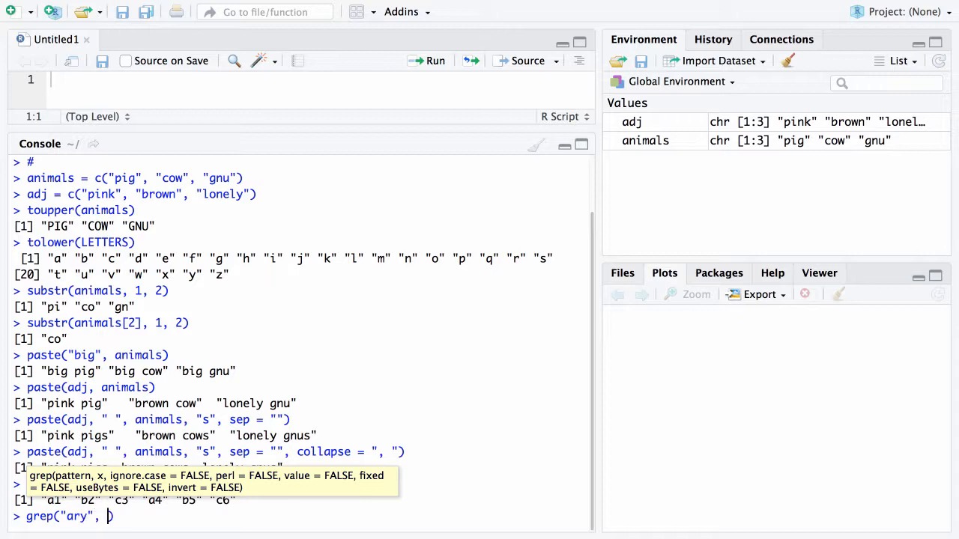
text(mot)
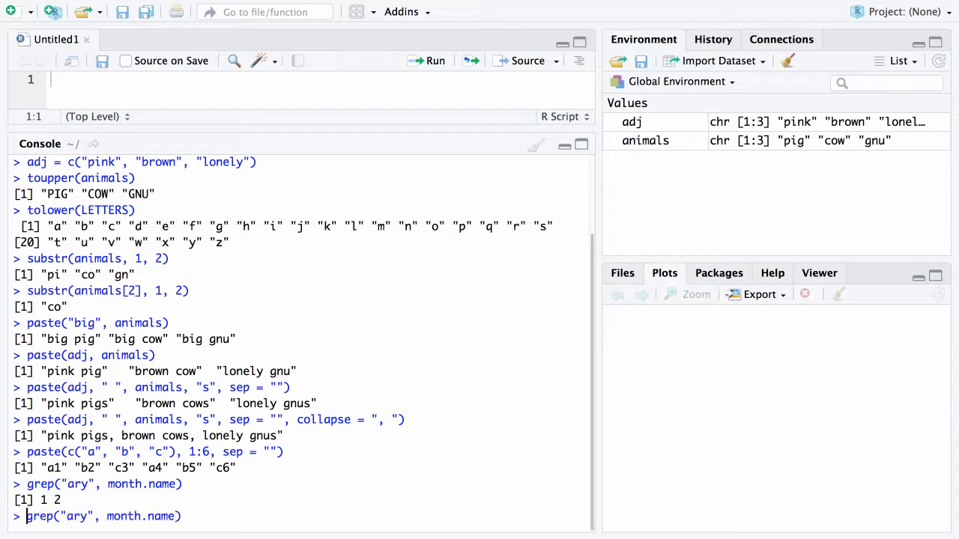
text(month.abb[)
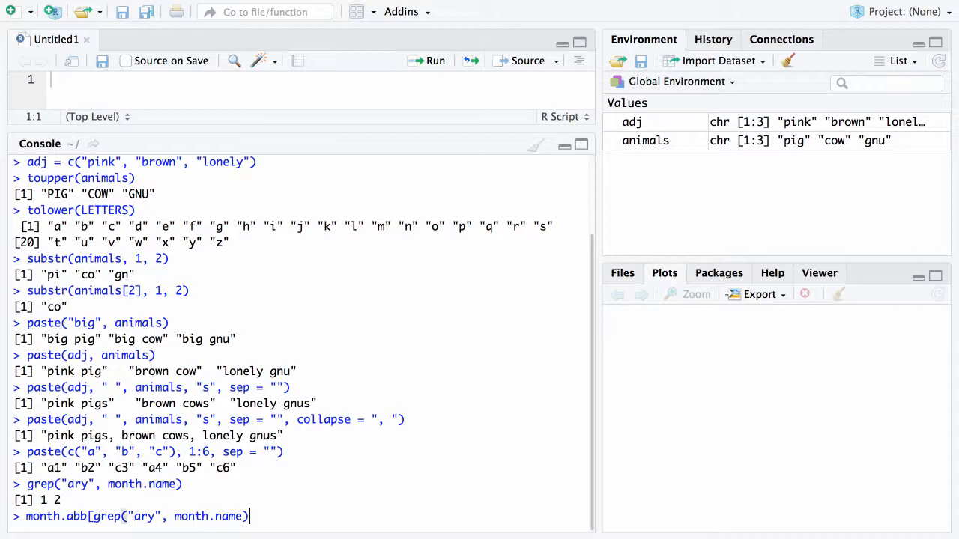
text(])
key(enter)
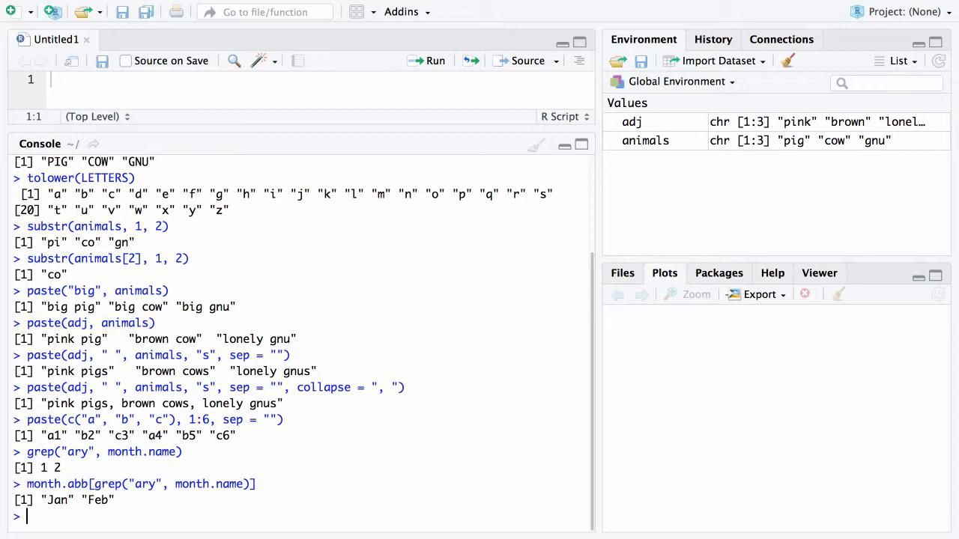
- Run grep("^J", month.name) to find months starting with J at positions 1, 6, 7
text(grep(")
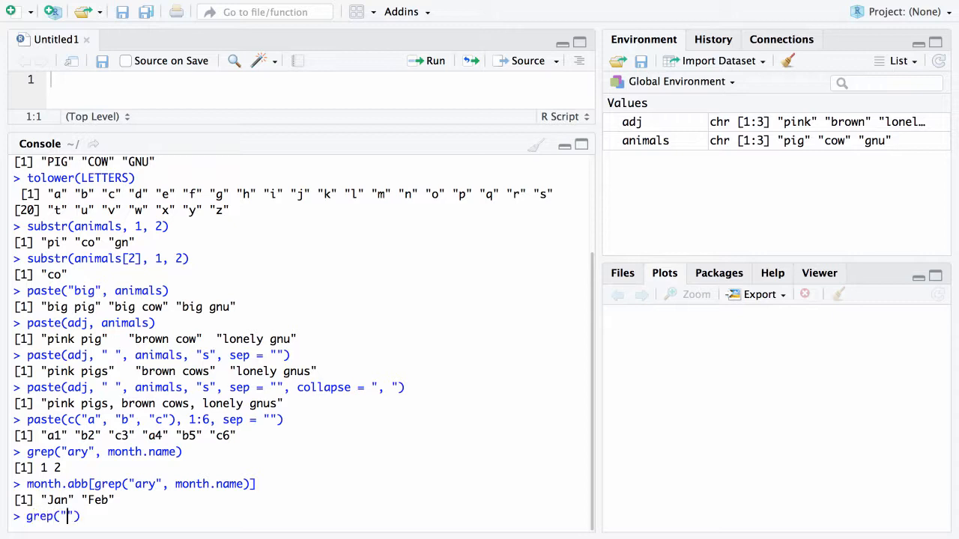
text(^)
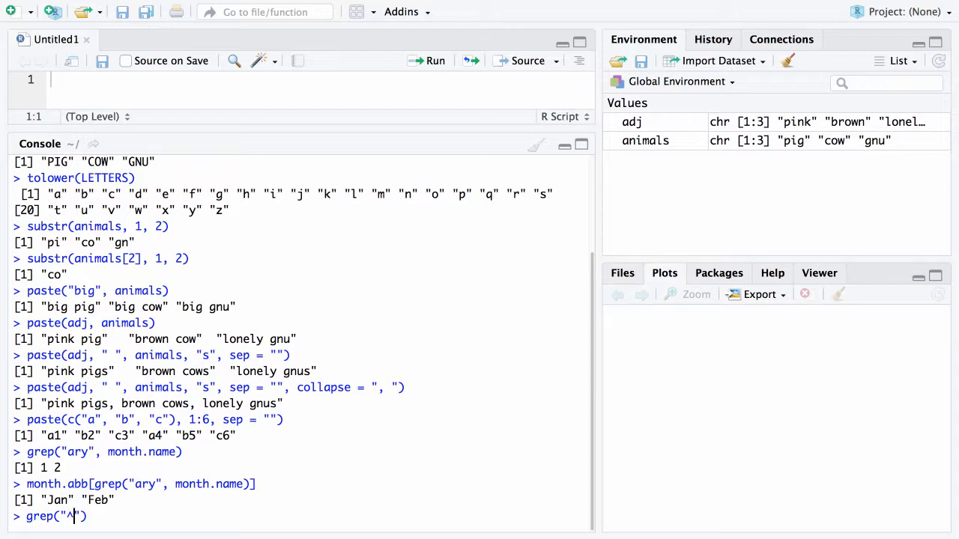
text(J)
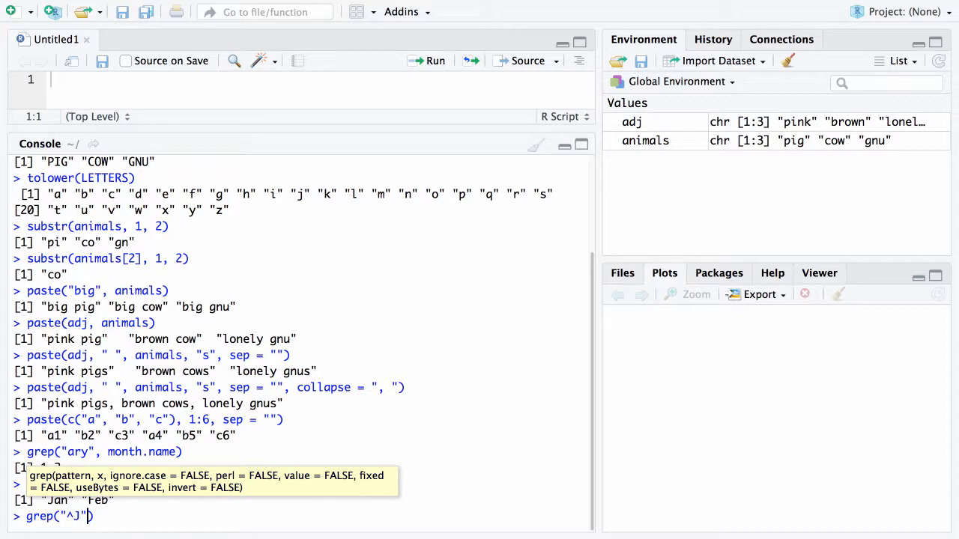
text(month)
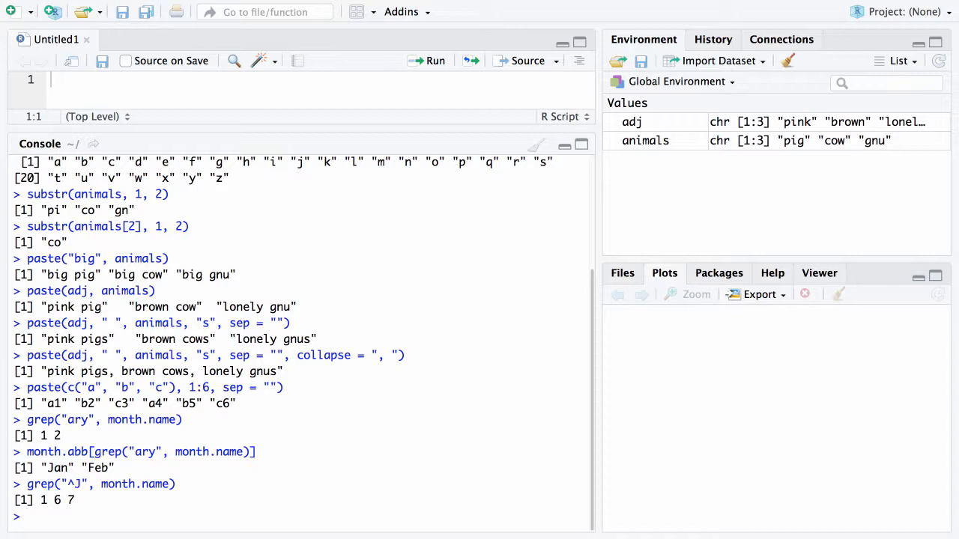
- Run grep("ber$", month.name) giving 9 to 12, then month.name[...] of it giving September to December
text(grep("ber)
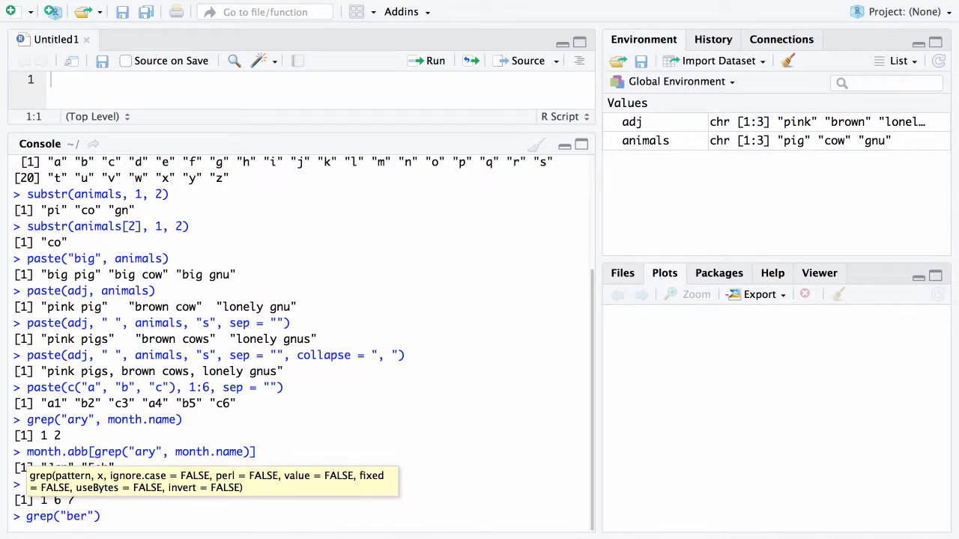
text($)
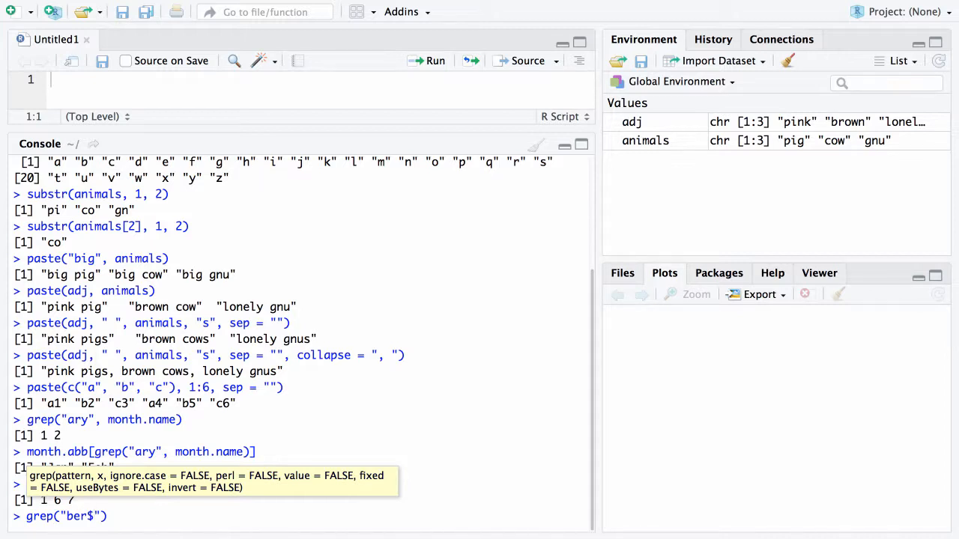
text(, month.name)
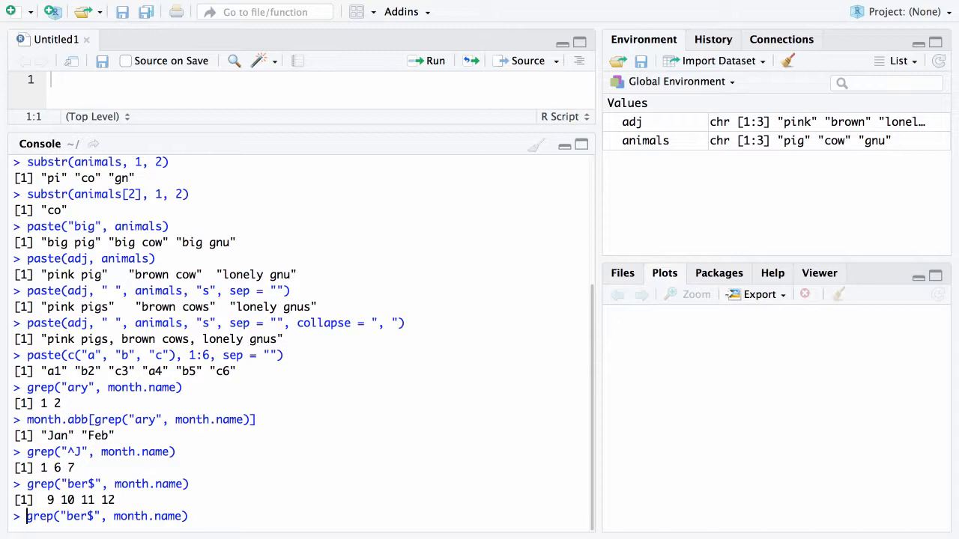
text(month.name[)
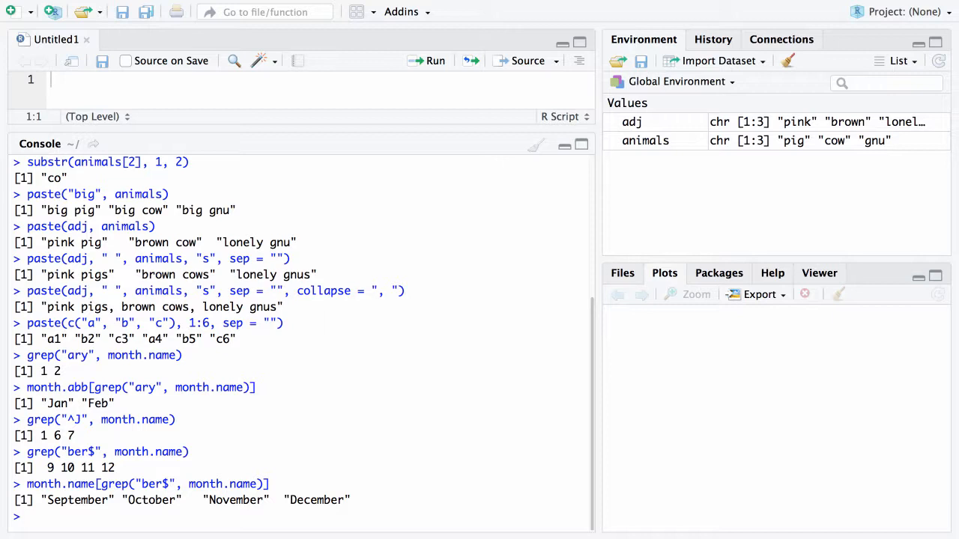
text(a = c()
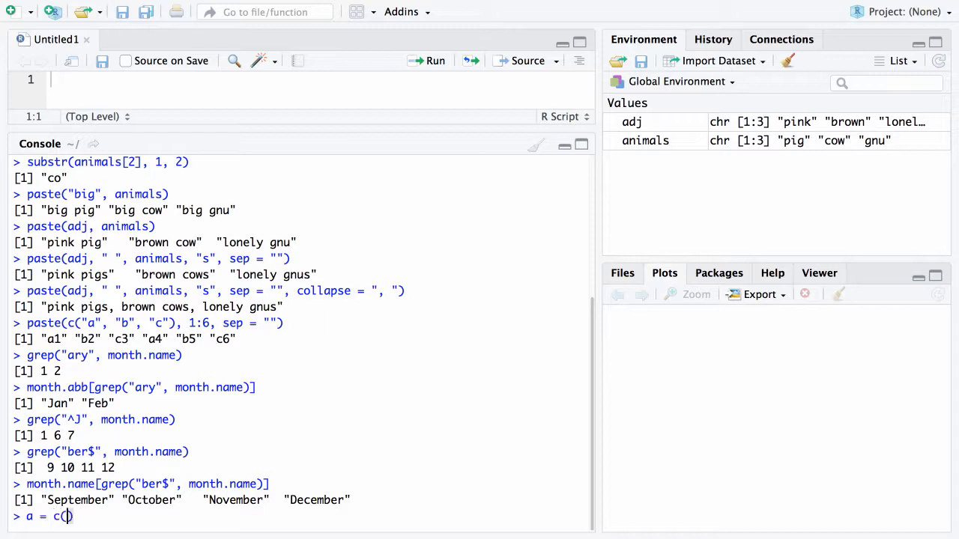
- Assign a = c(x = 1, y = 2, z = 3) as a named numeric vector in the console
text(x = 1,)
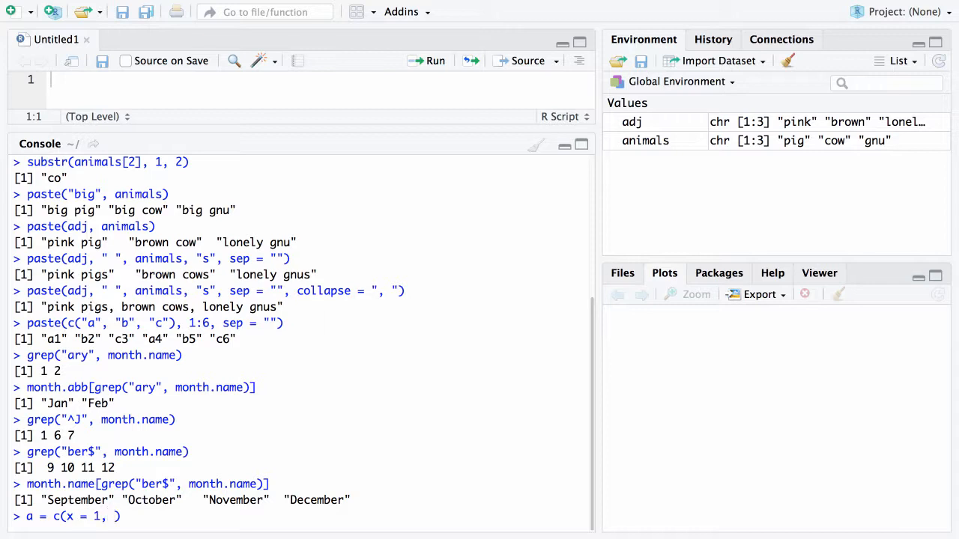
text(y = 2)
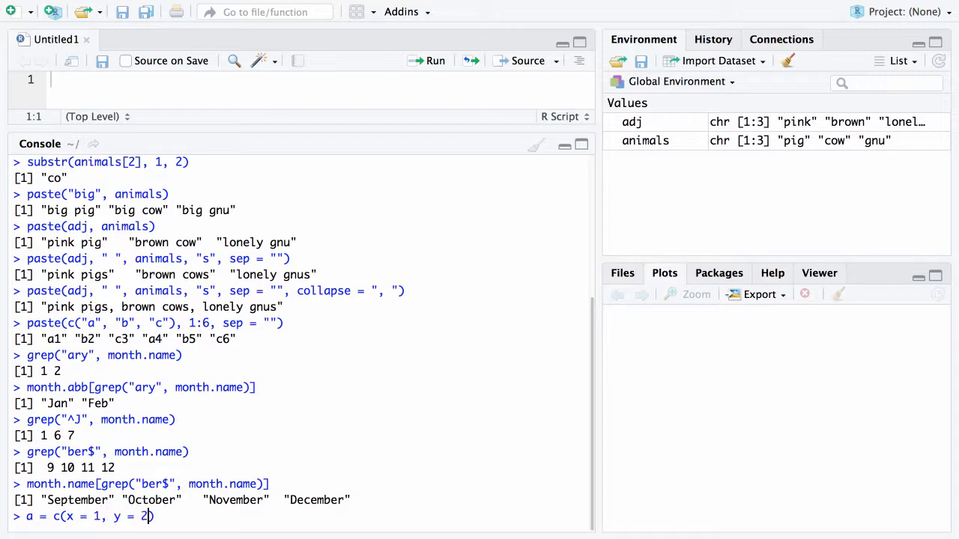
text(, z =)
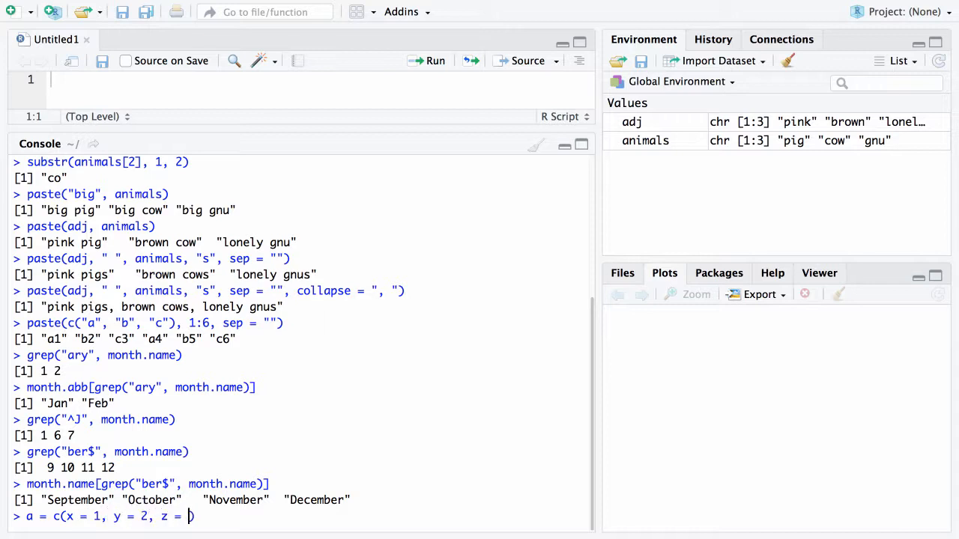
text(3))
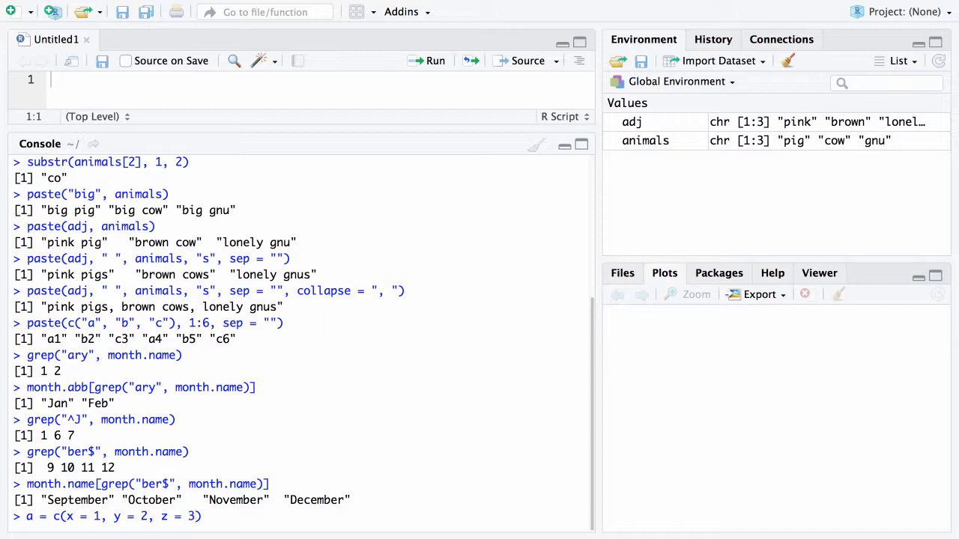
key(Return)
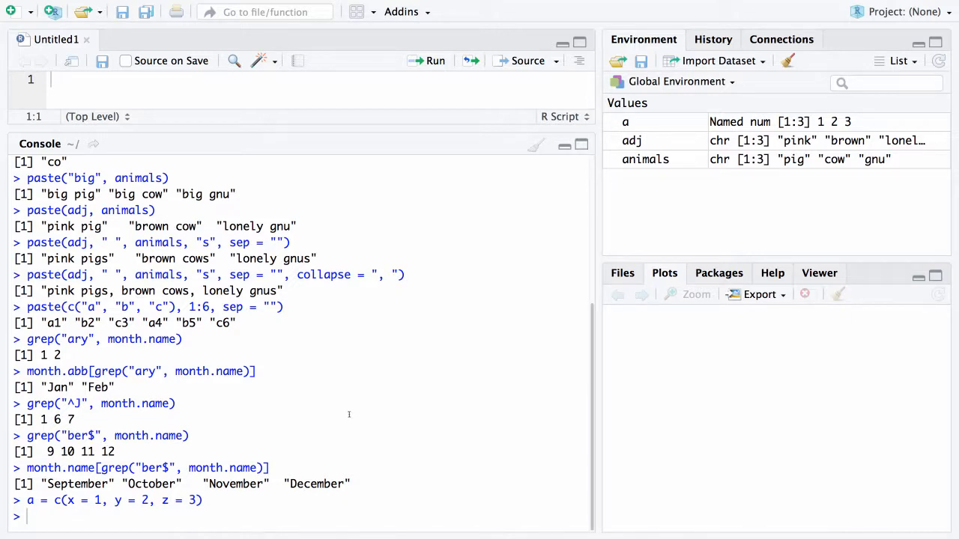
- Print a so names x, y, z appear above values 1, 2, 3
text(a)
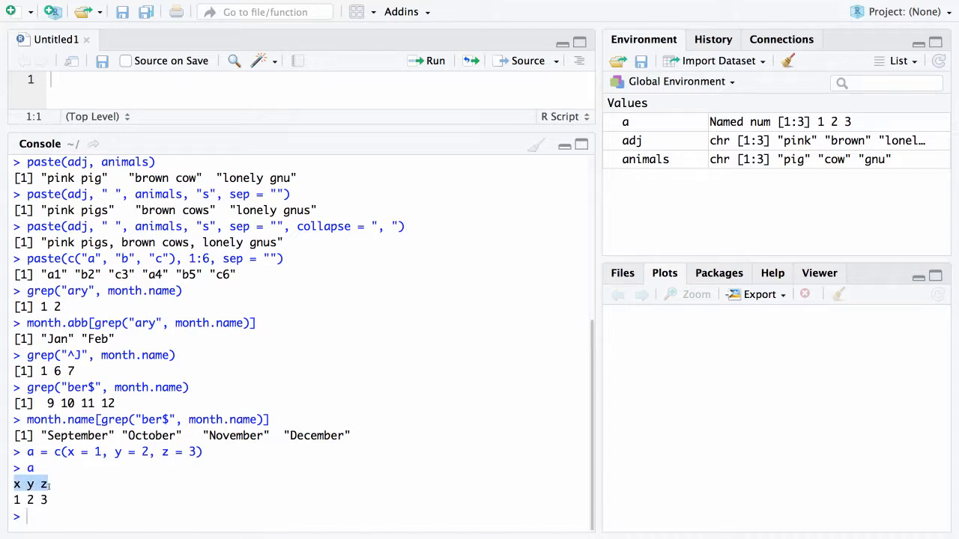
mouse_move(73, 476)
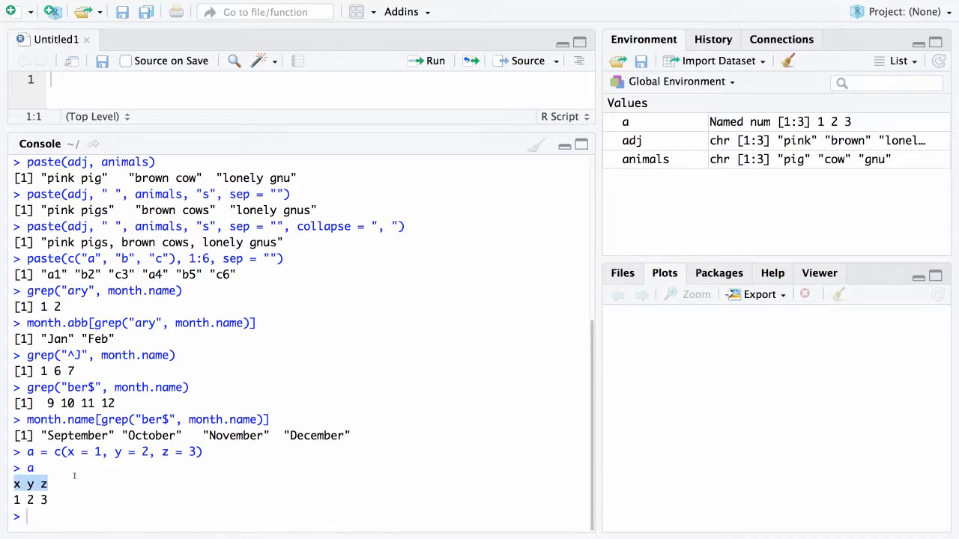